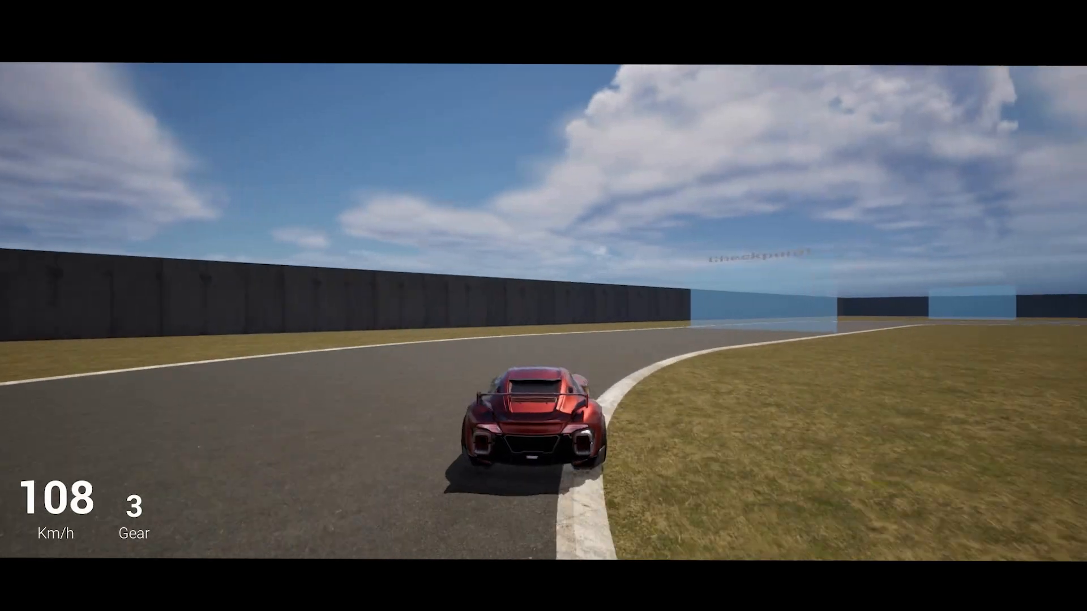
- Stop the vehicle playtest and show the VehicleTemplate folder contents
key(w)
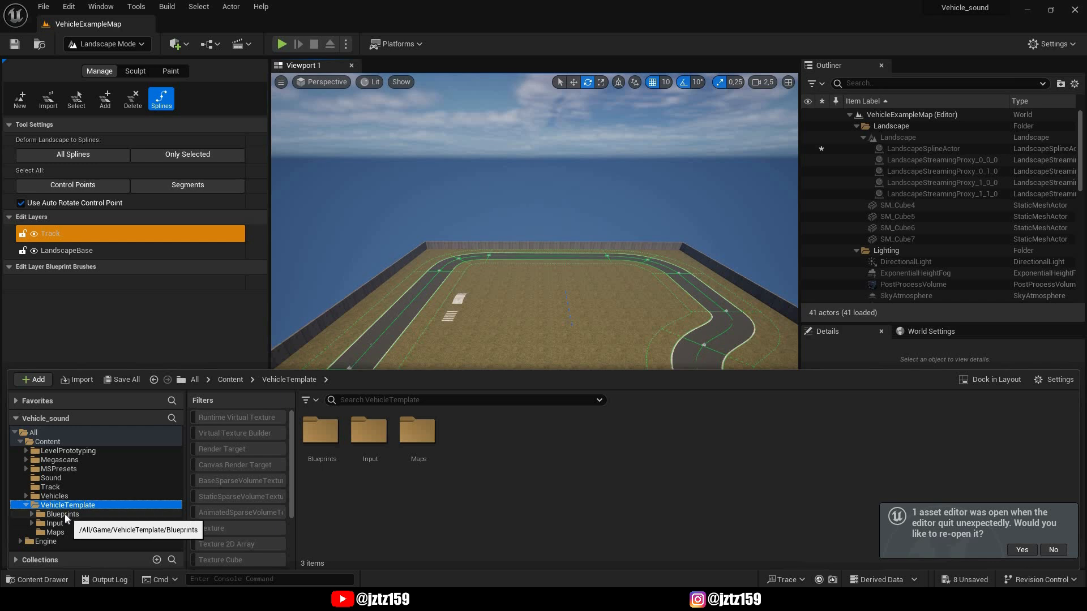
- Open VehicleAdvPawn from the Blueprints folder and add a new Boolean variable
click(62, 514)
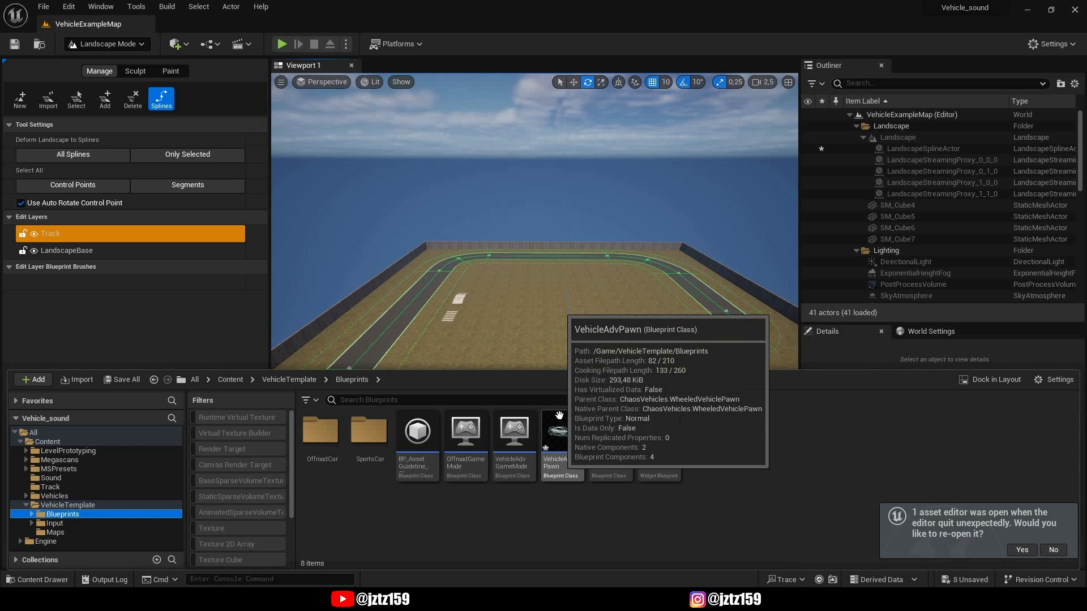
double_click(562, 430)
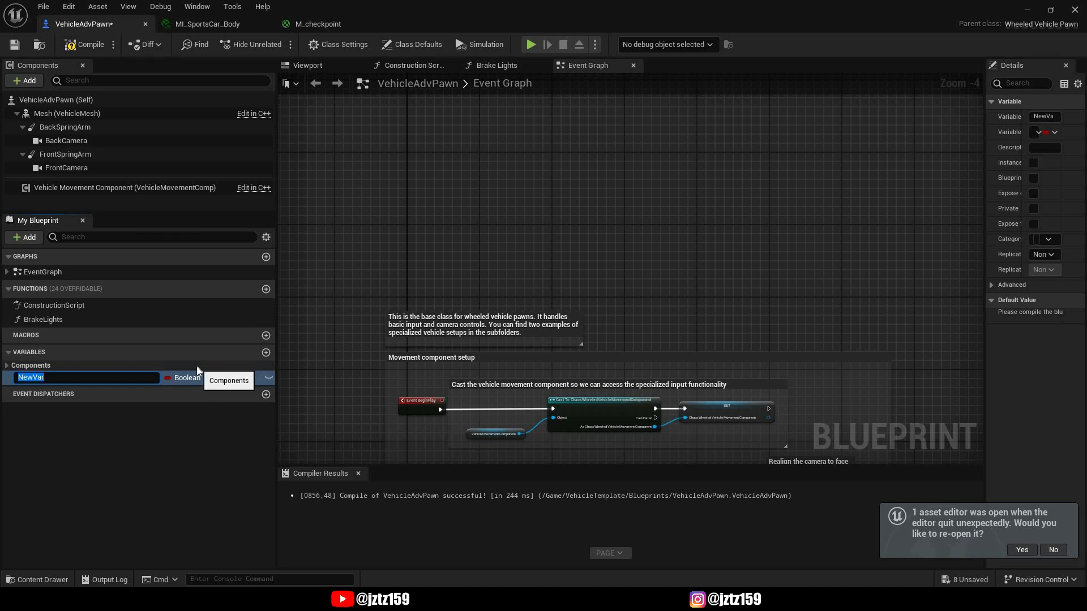
- Name the new variable checkpointscrossed and make it an Integer
text(checkpoints)
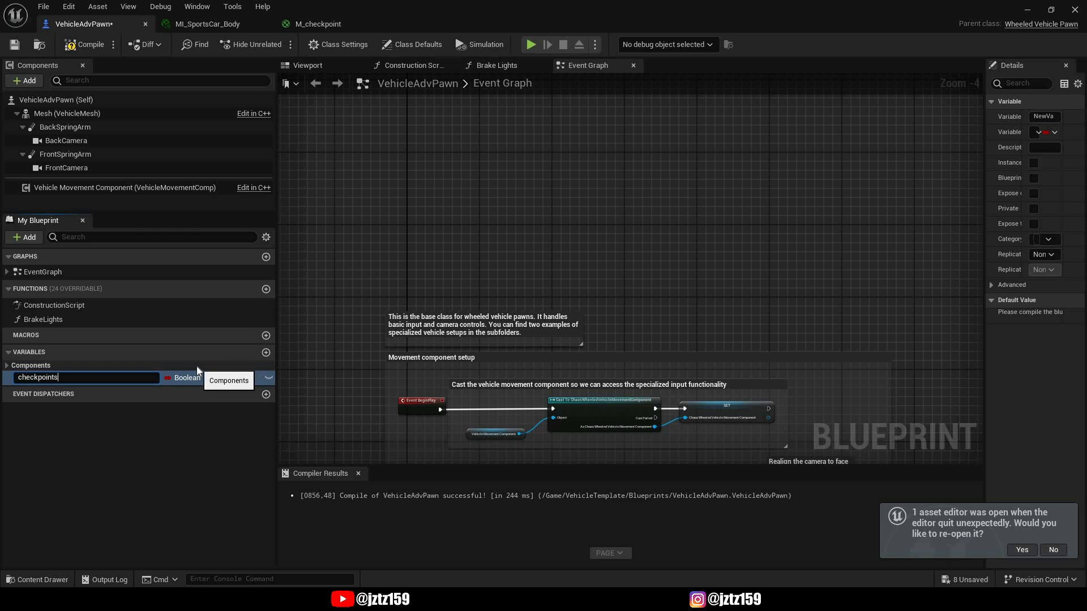
text(crossed)
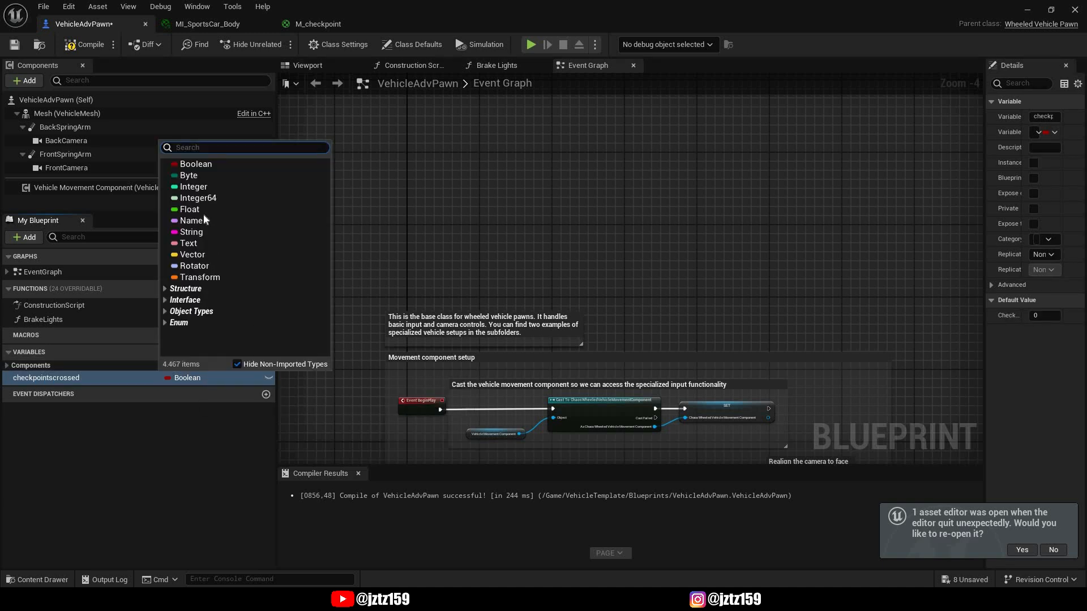
click(193, 187)
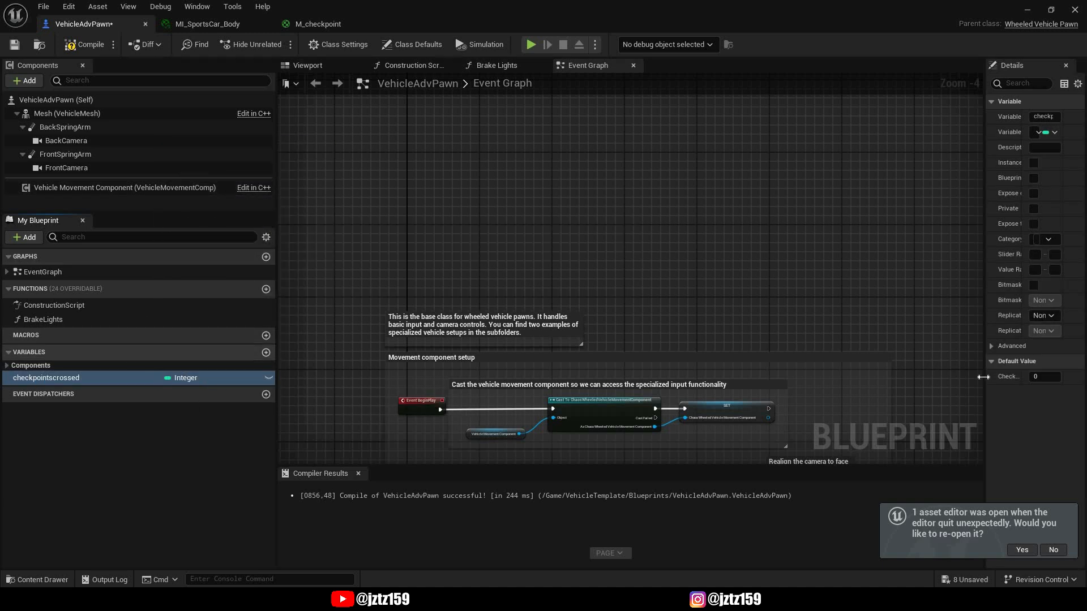
- Add an Integer laps with default value 1, plus an Actor variable lastcheckpoint
click(1043, 376)
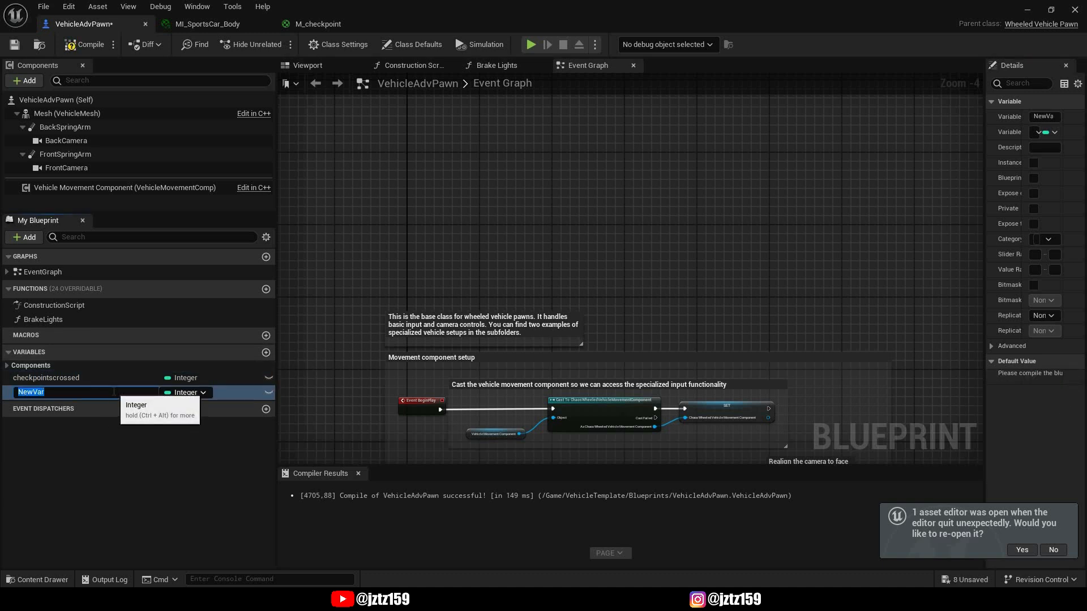
text(laps)
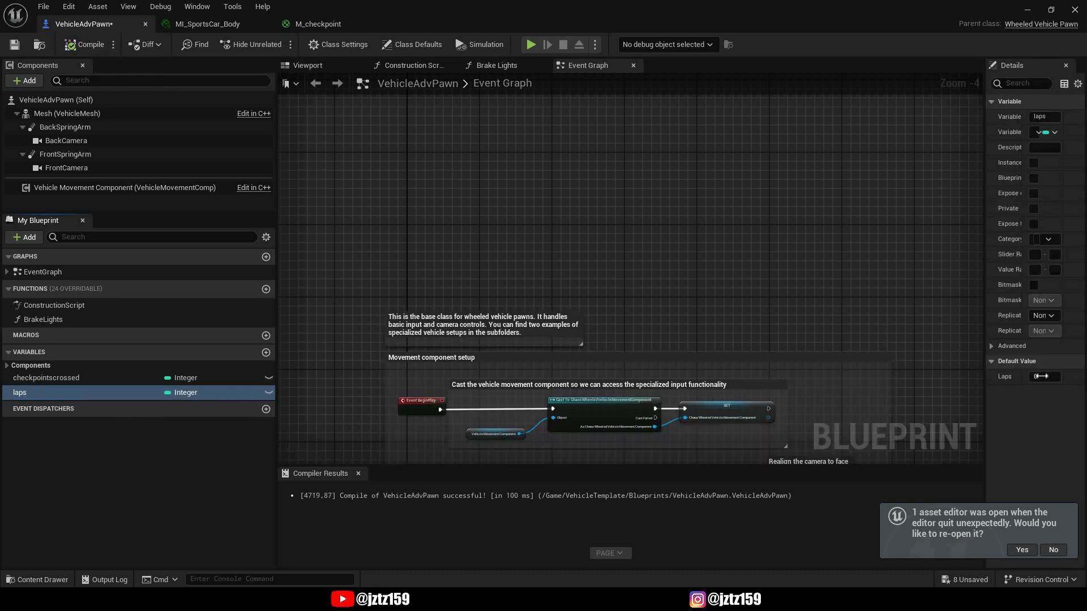
click(1045, 377)
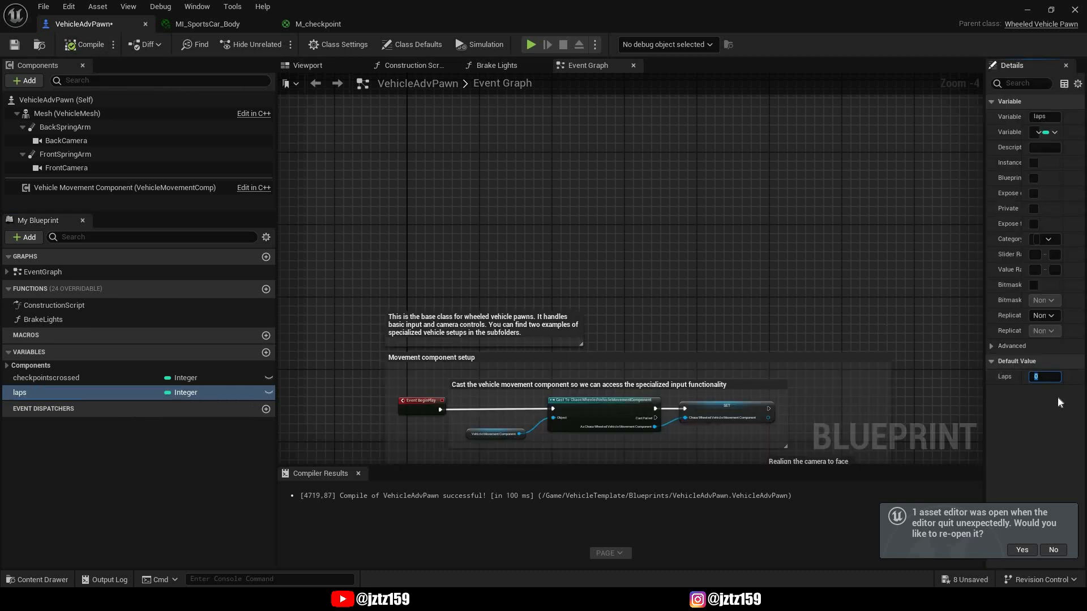
text(1)
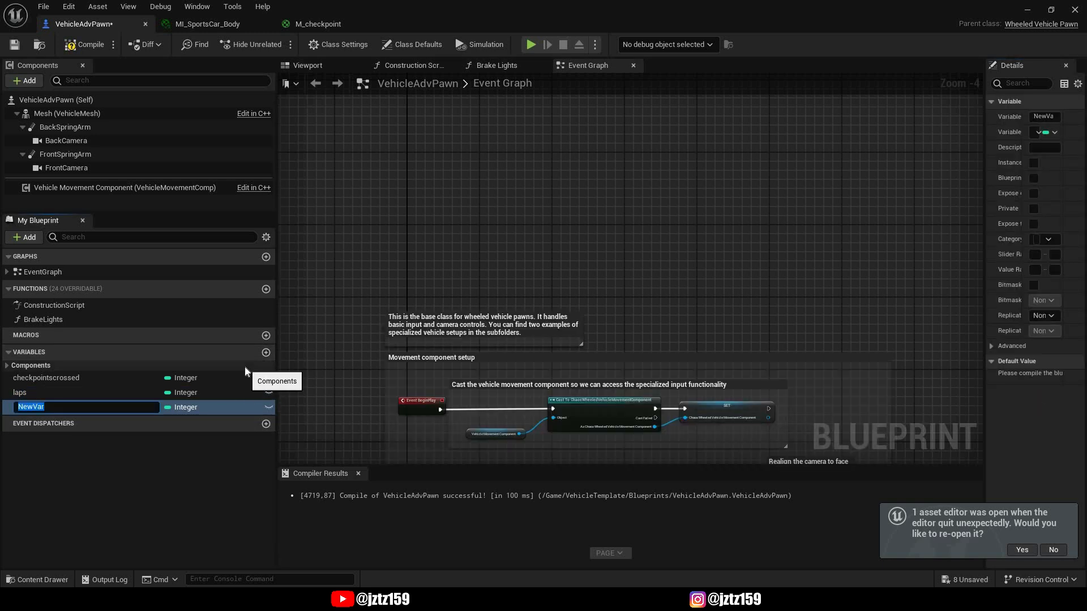
text(lastcheckpoint)
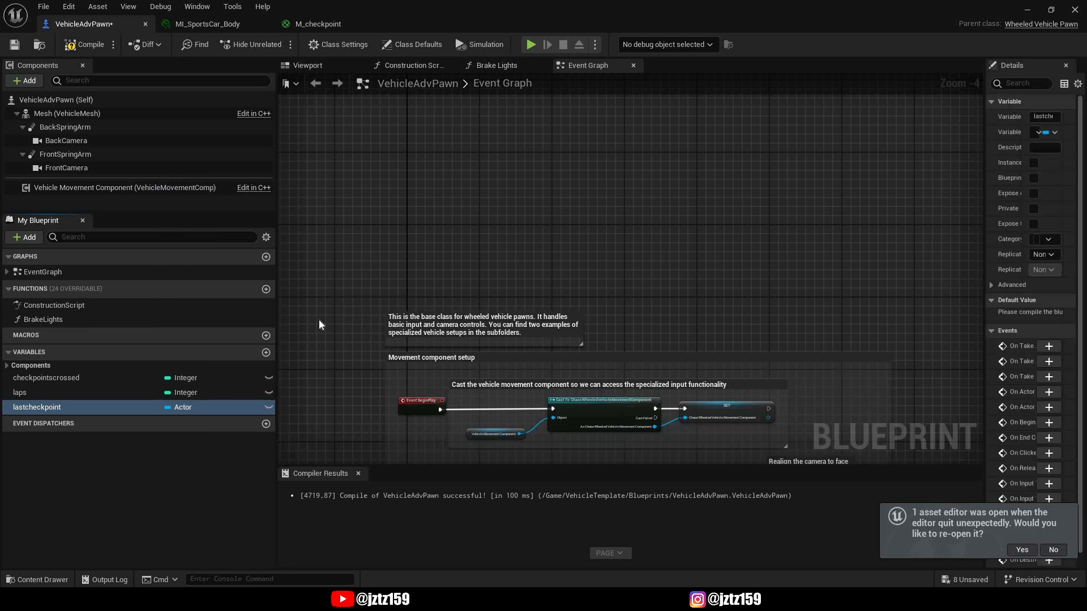
mouse_move(597, 316)
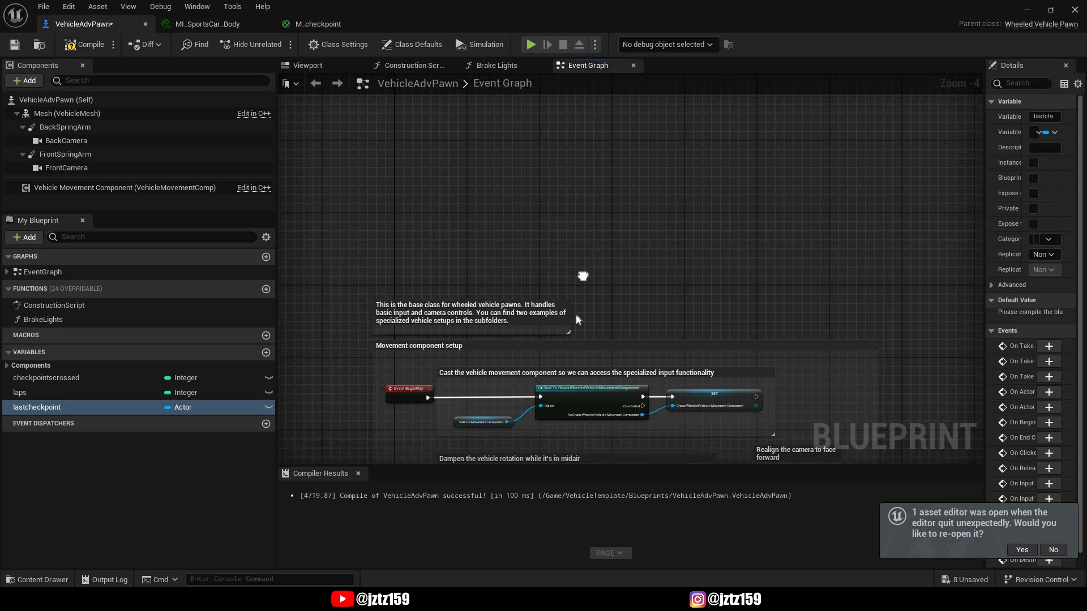
- Create an Actor-based Blueprint Class named BP_checkpoint in the Content folder
drag(583, 276, 429, 307)
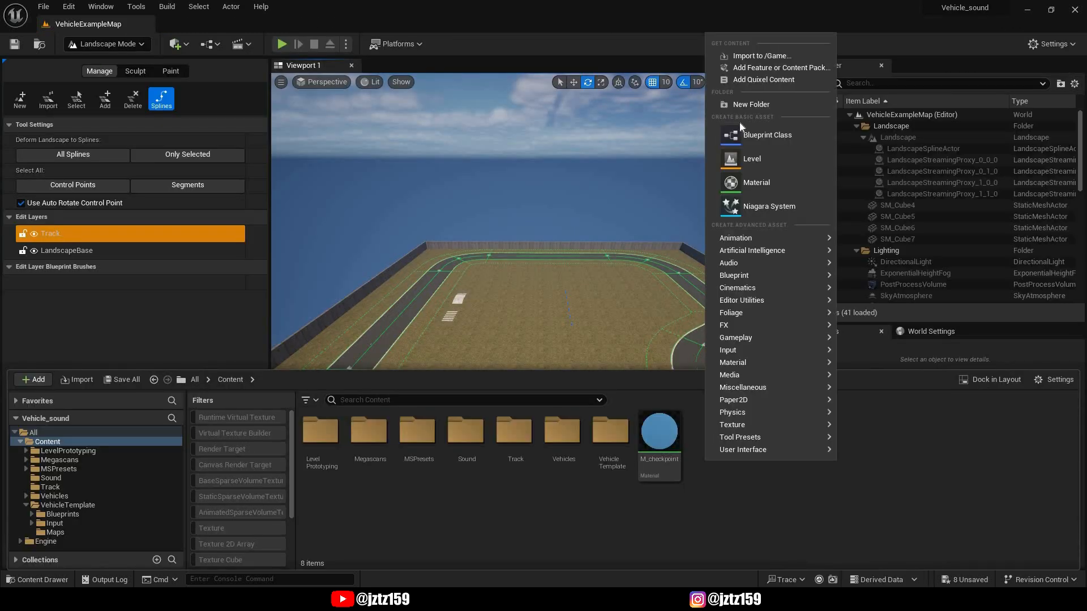
click(767, 135)
text(BP_checkpoint)
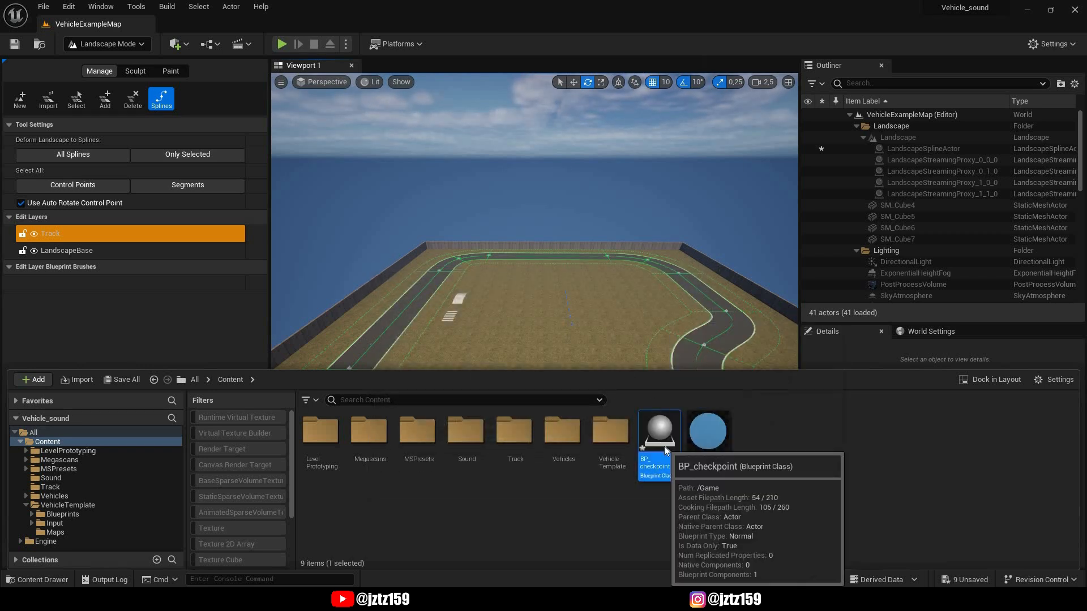
- Add a Cube to BP_checkpoint at Z 150, scale 0.5/6/3, with M_checkpoint material
double_click(657, 429)
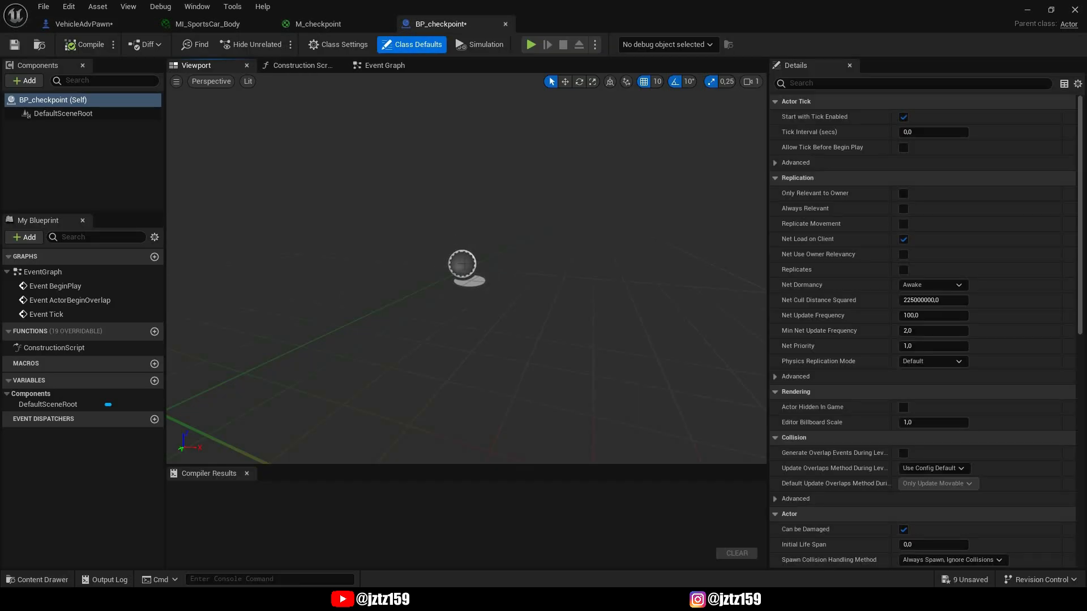
click(24, 80)
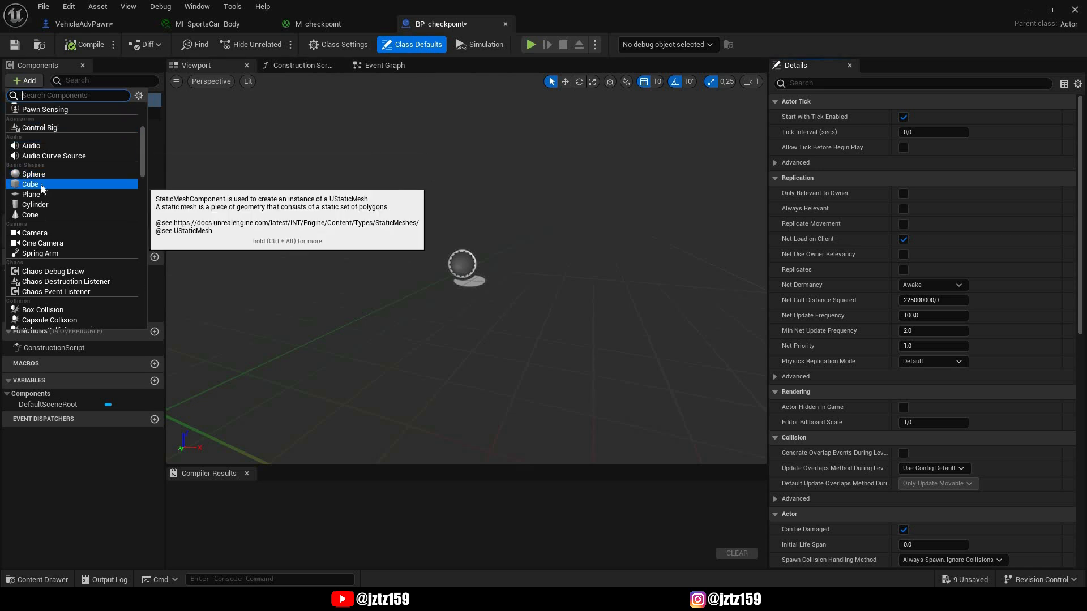
click(30, 185)
text(3)
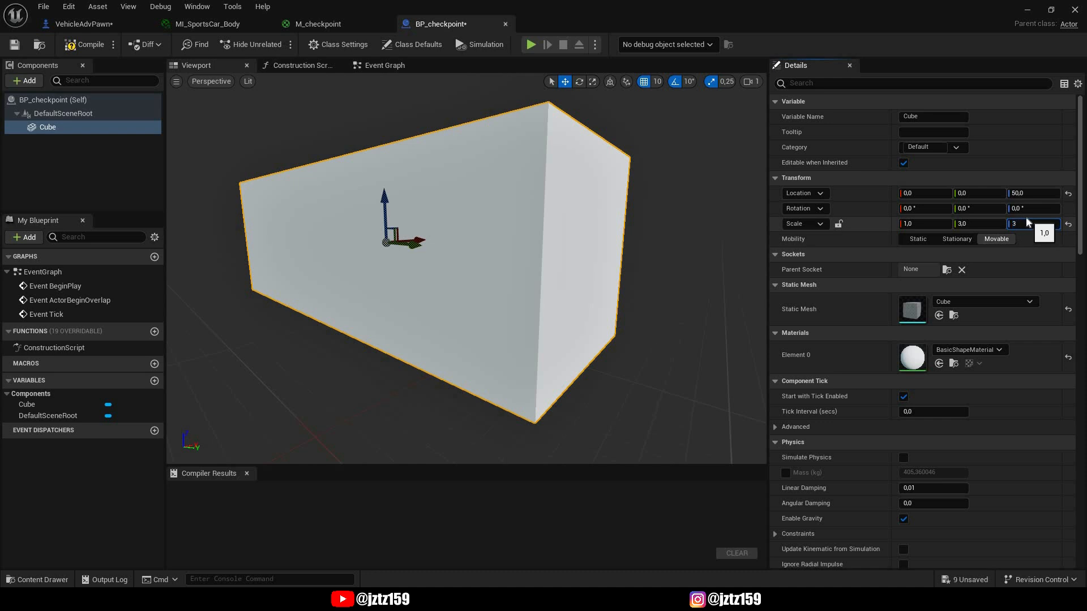
text(0.5)
click(1034, 193)
text(150)
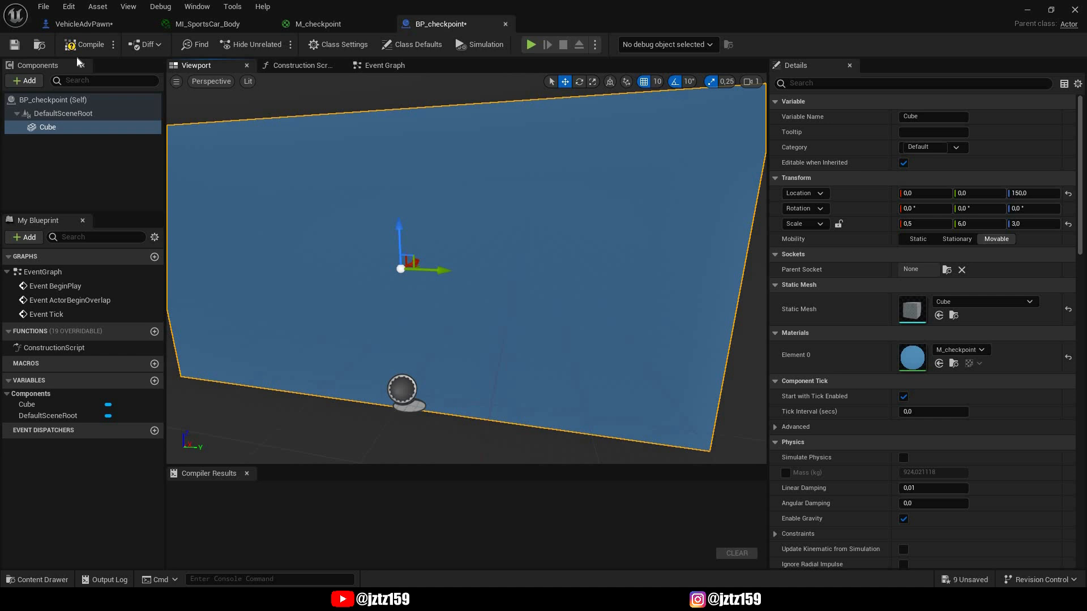
- Add a Text Render reading 'Checkpoint' above the wall and compile BP_checkpoint
click(23, 80)
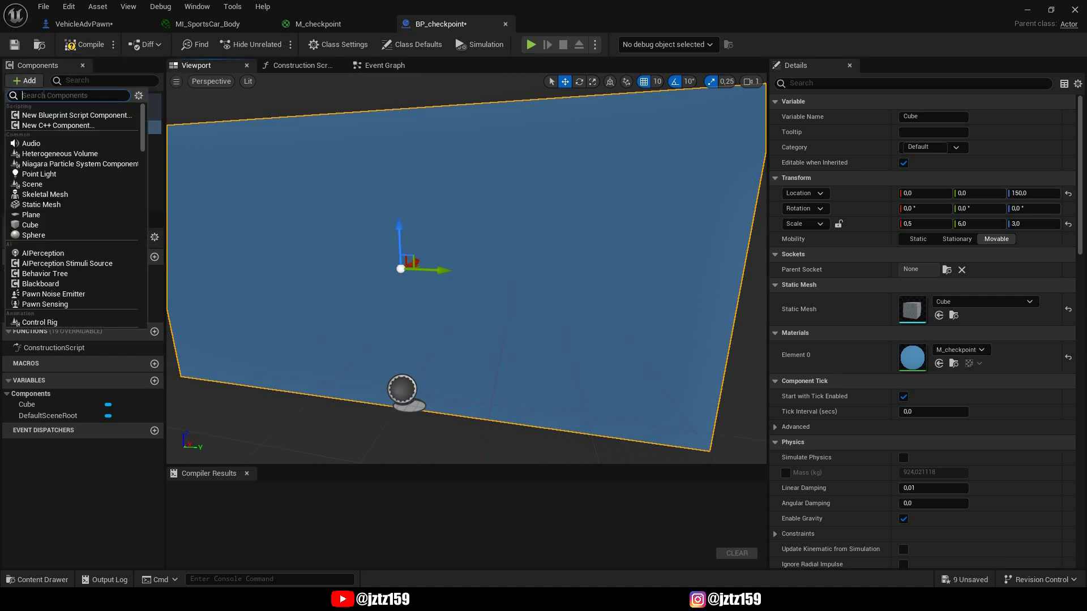
text(text)
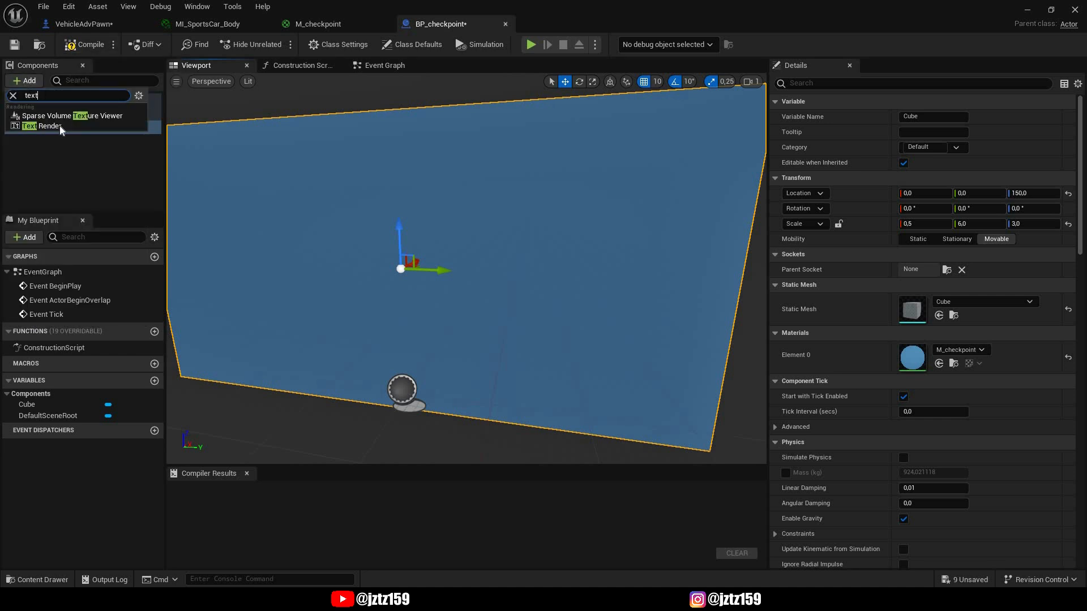
click(45, 126)
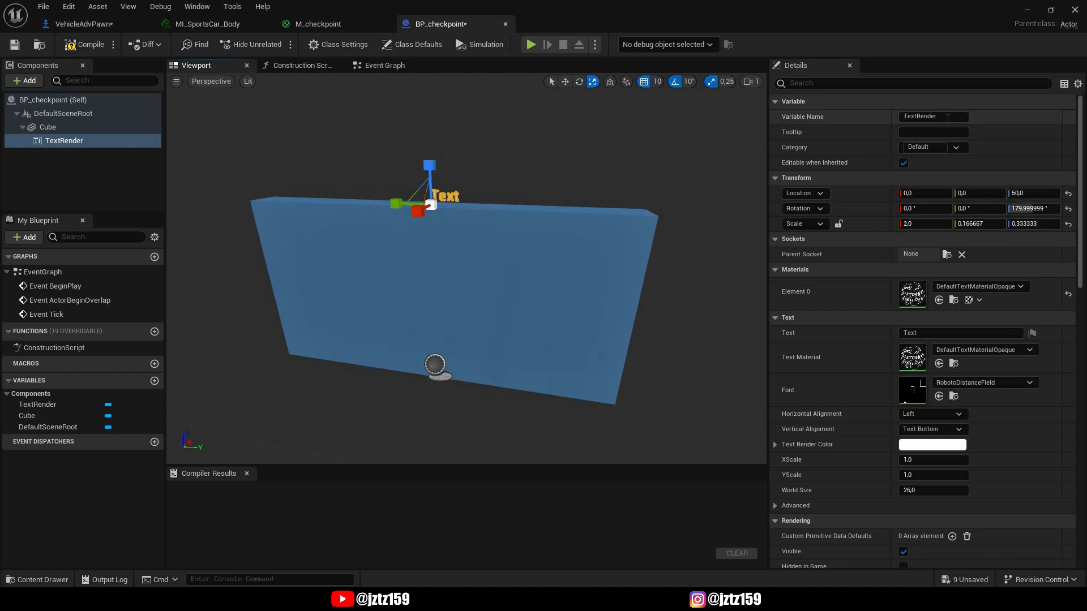
text(Checkpoint)
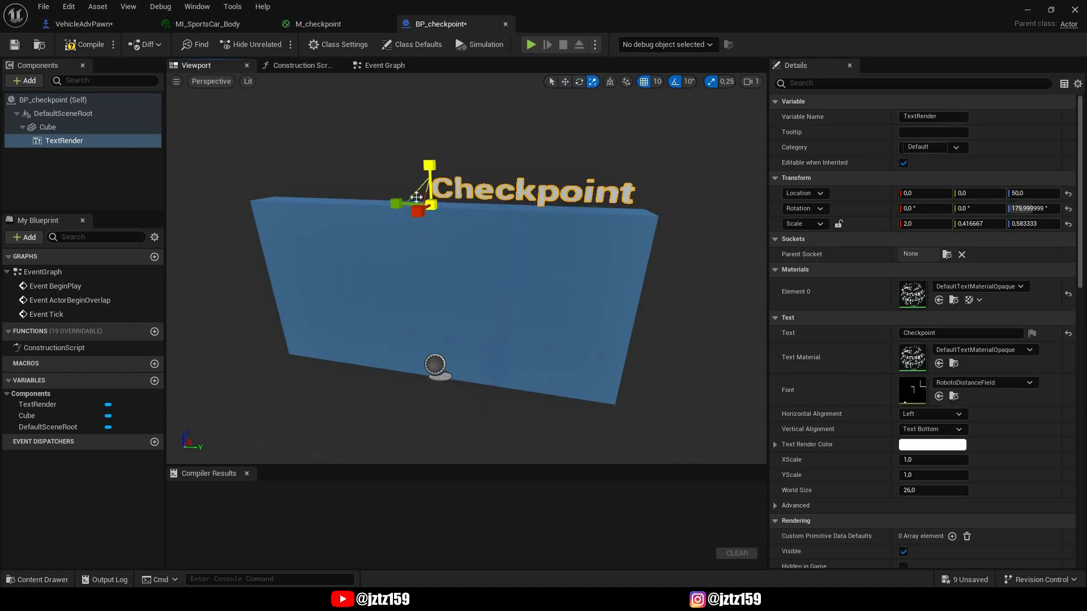
click(47, 127)
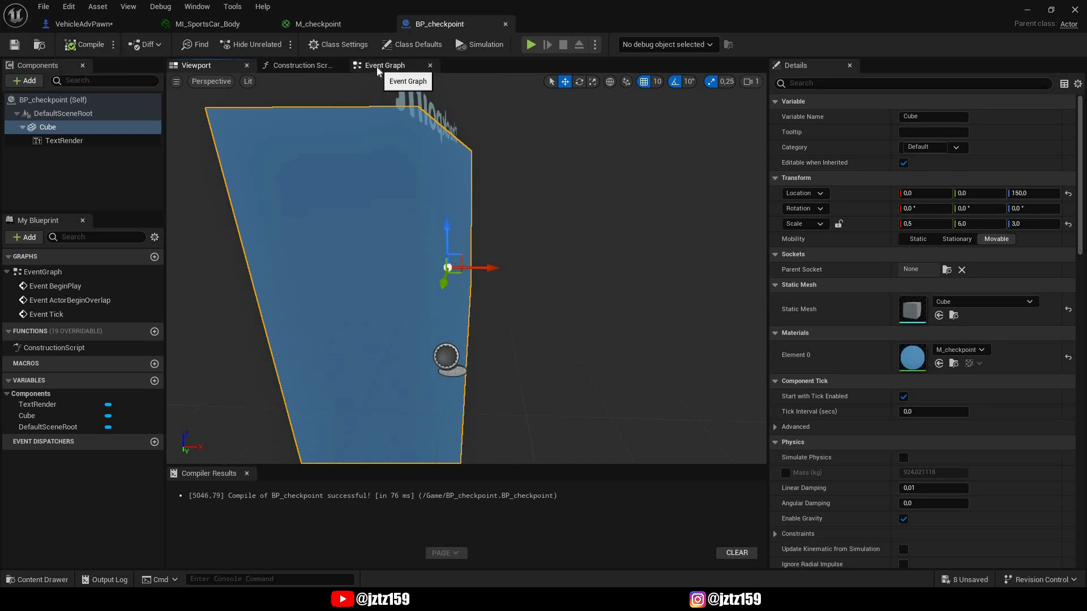
- Add a Boolean variable isfinish and an Integer variable index to BP_checkpoint
click(382, 65)
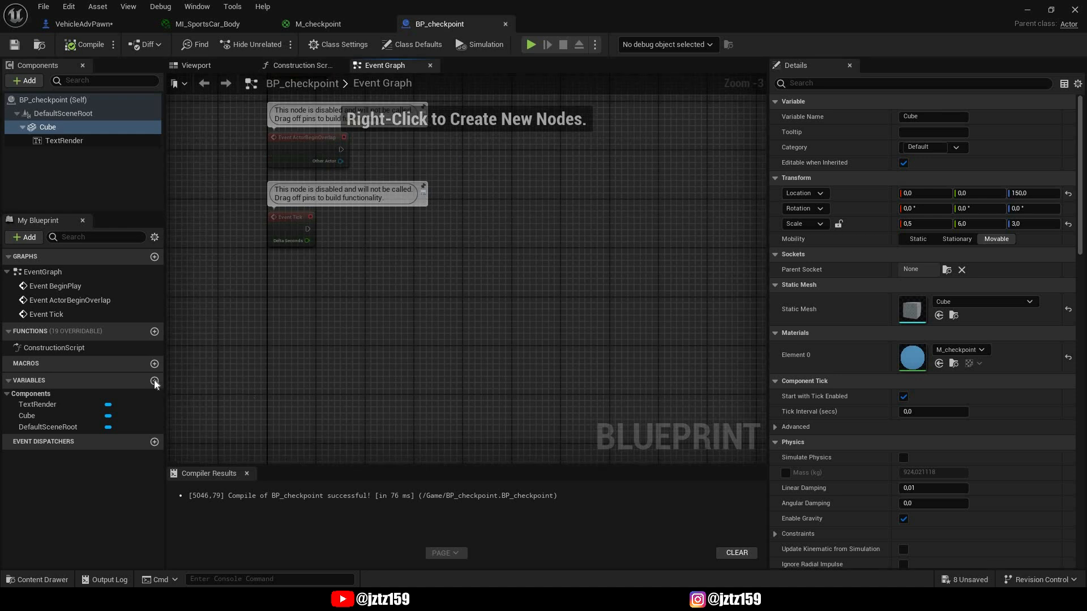
click(155, 381)
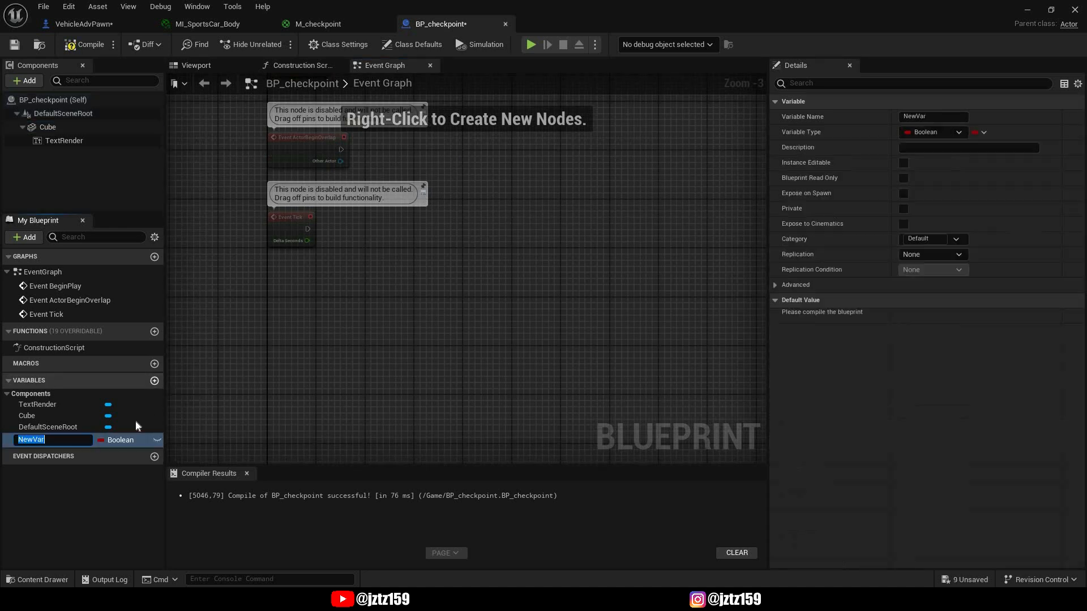
mouse_move(133, 440)
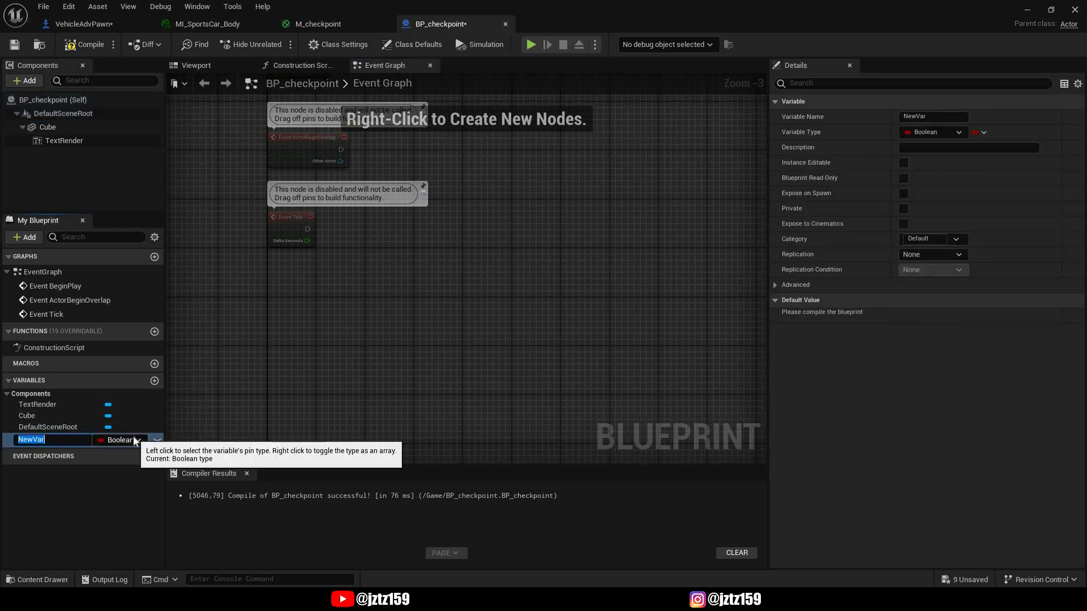
text(isfinish)
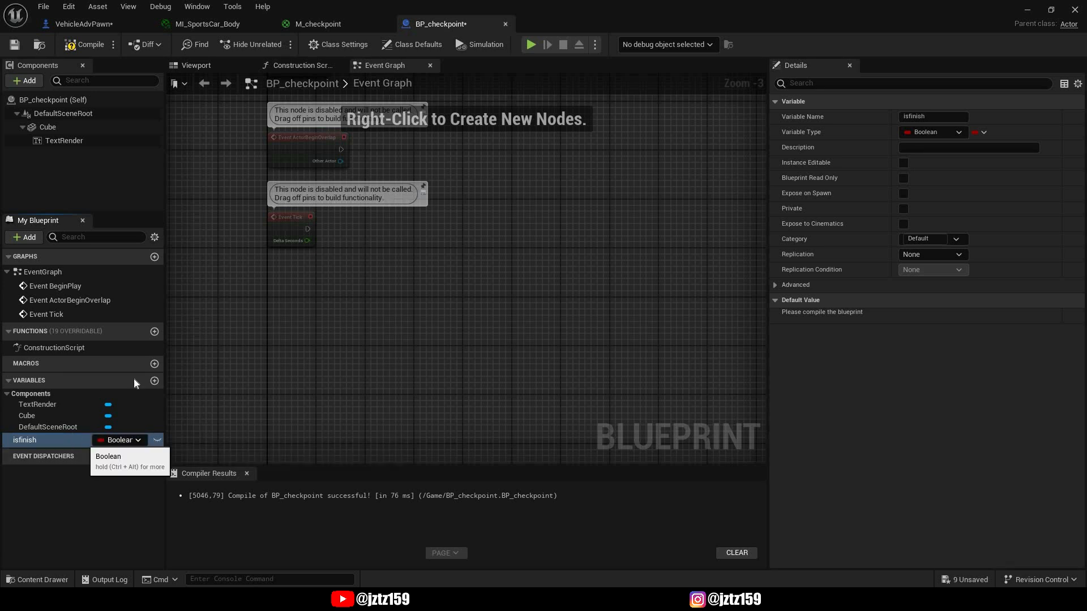
click(154, 380)
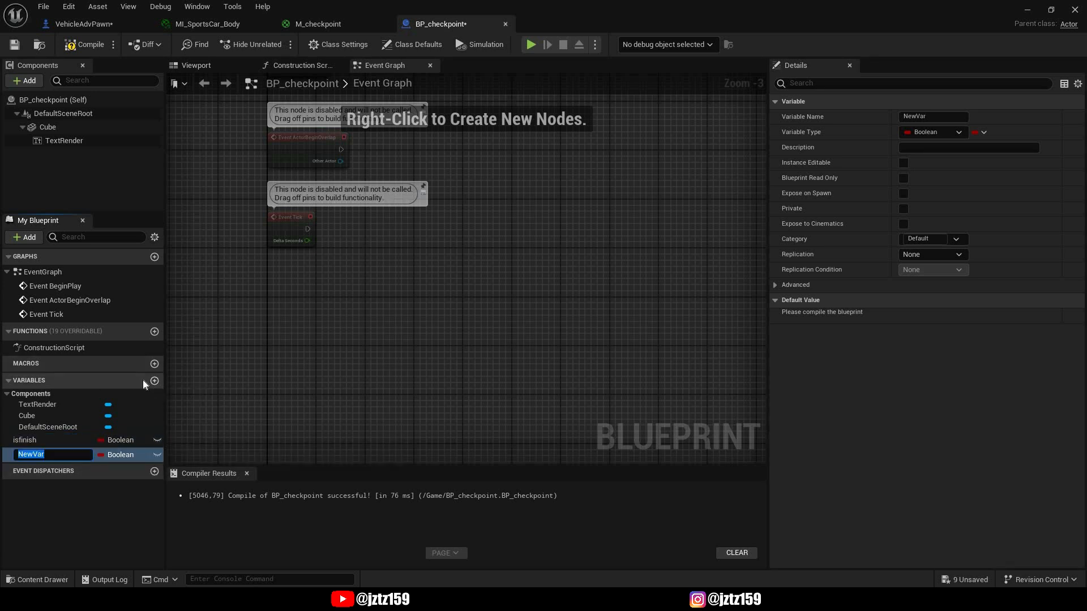
text(index)
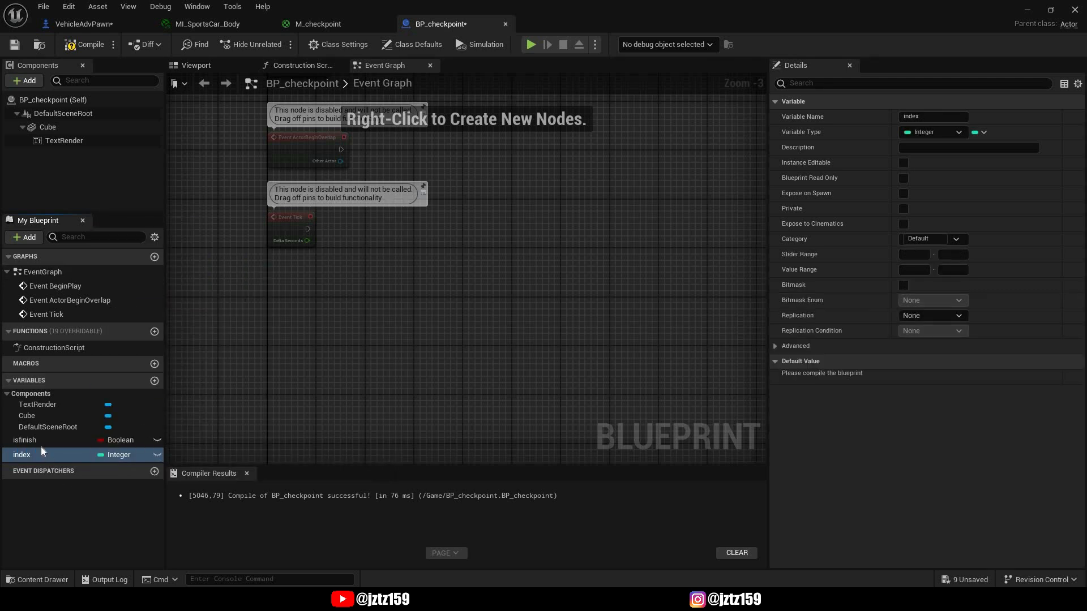
mouse_move(52, 461)
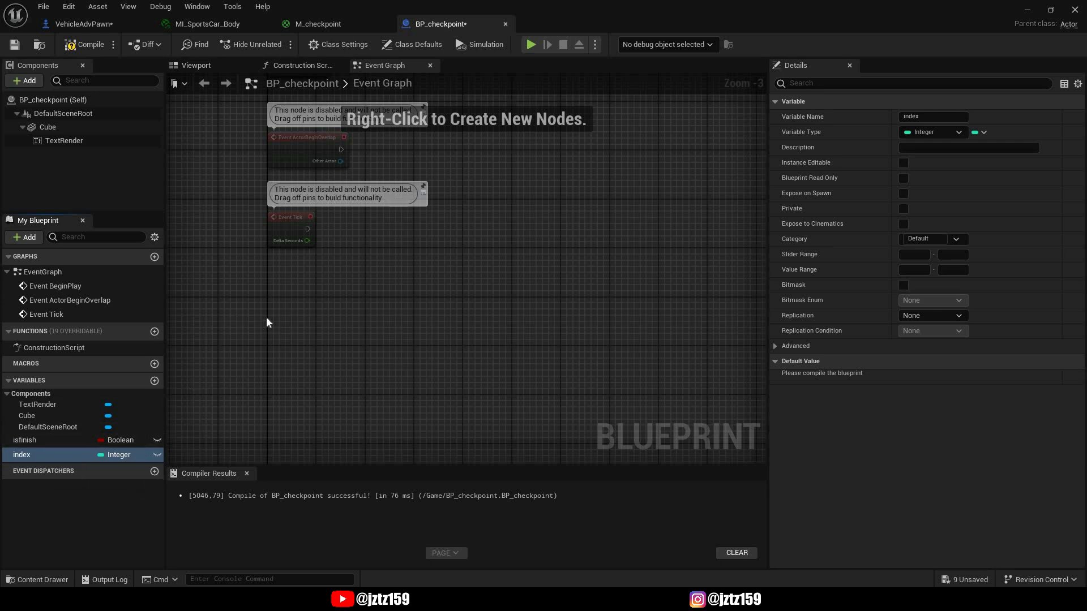
- Tick Instance Editable for isfinish and index, then compile the blueprint
scroll(down, 3)
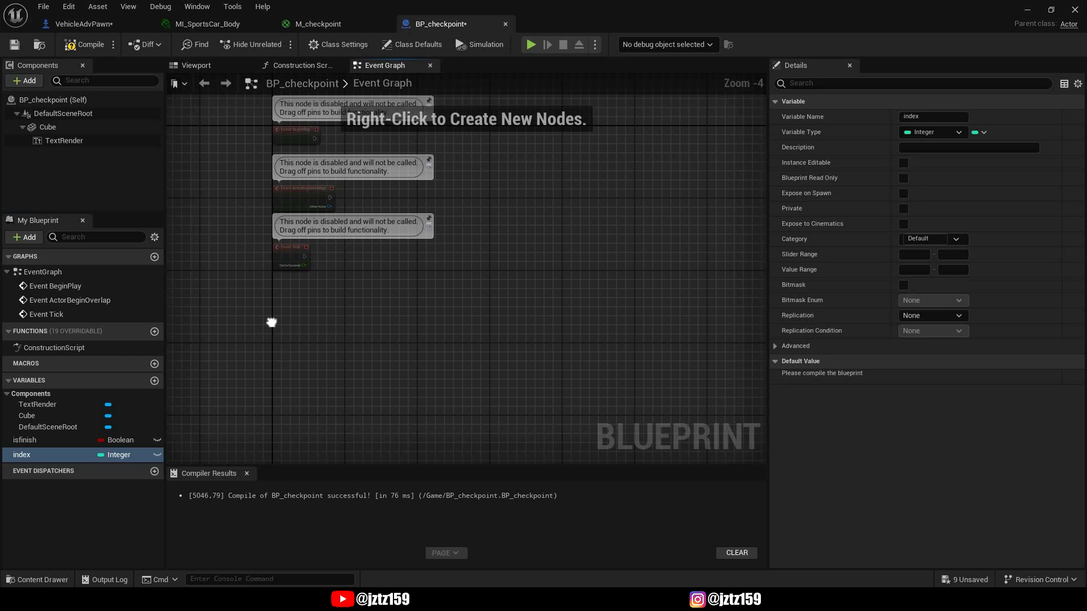
drag(271, 322, 421, 393)
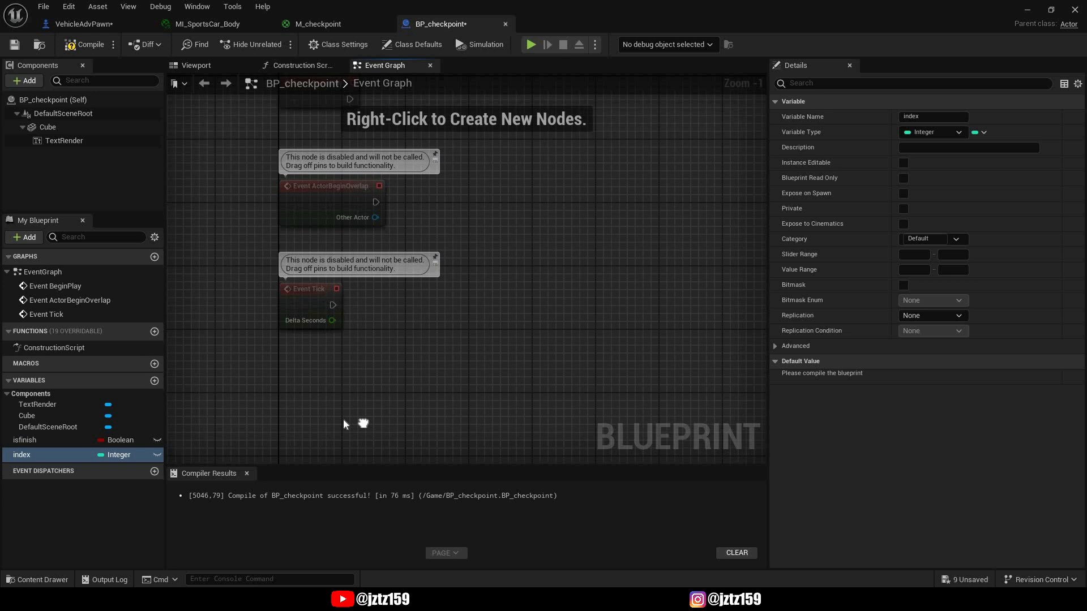
click(25, 439)
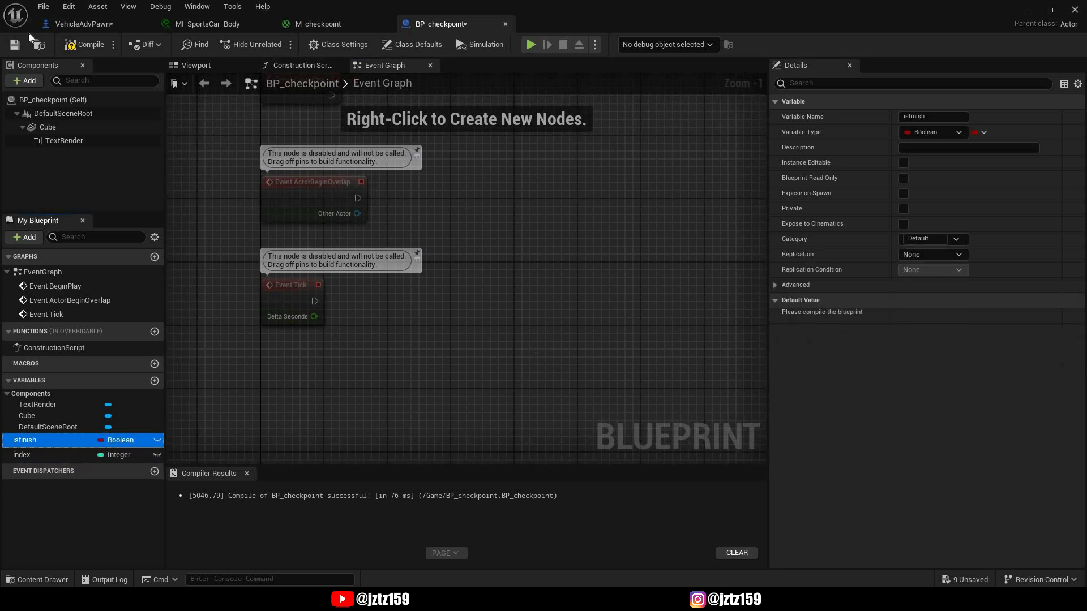
mouse_move(903, 163)
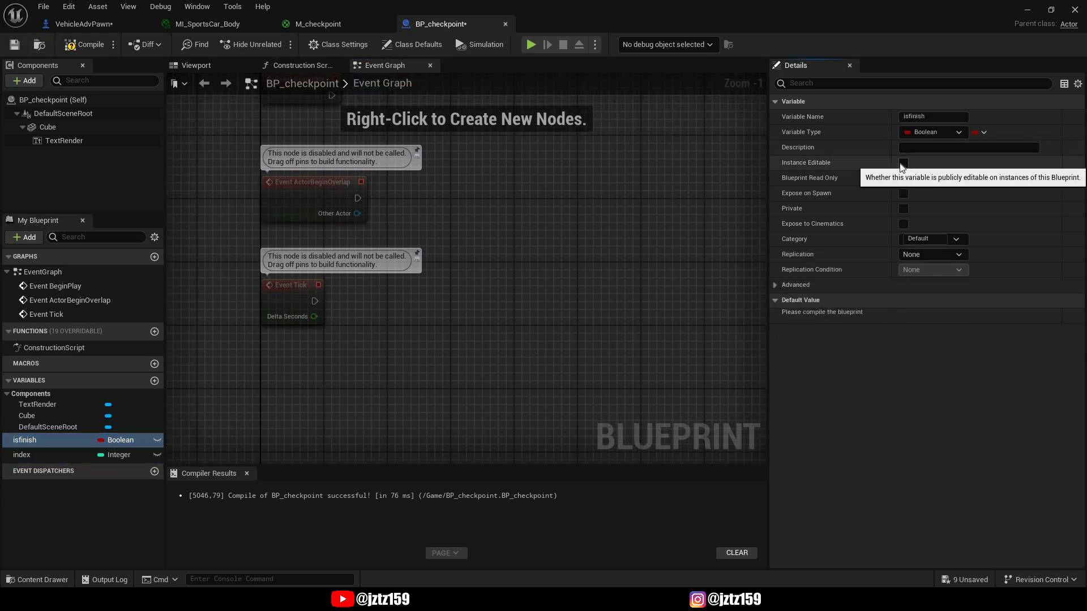
click(21, 454)
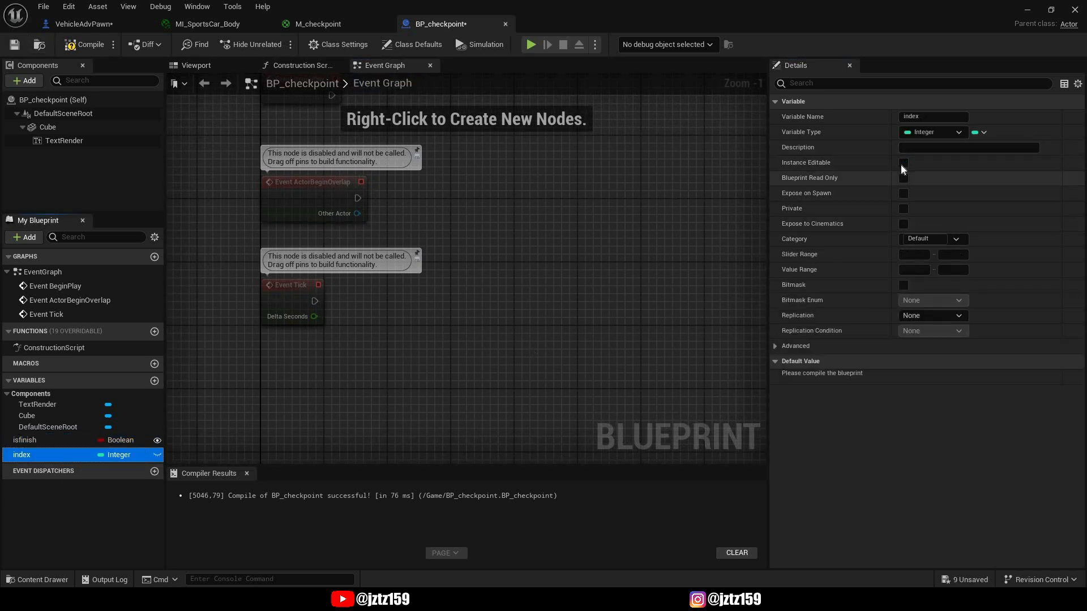
click(903, 163)
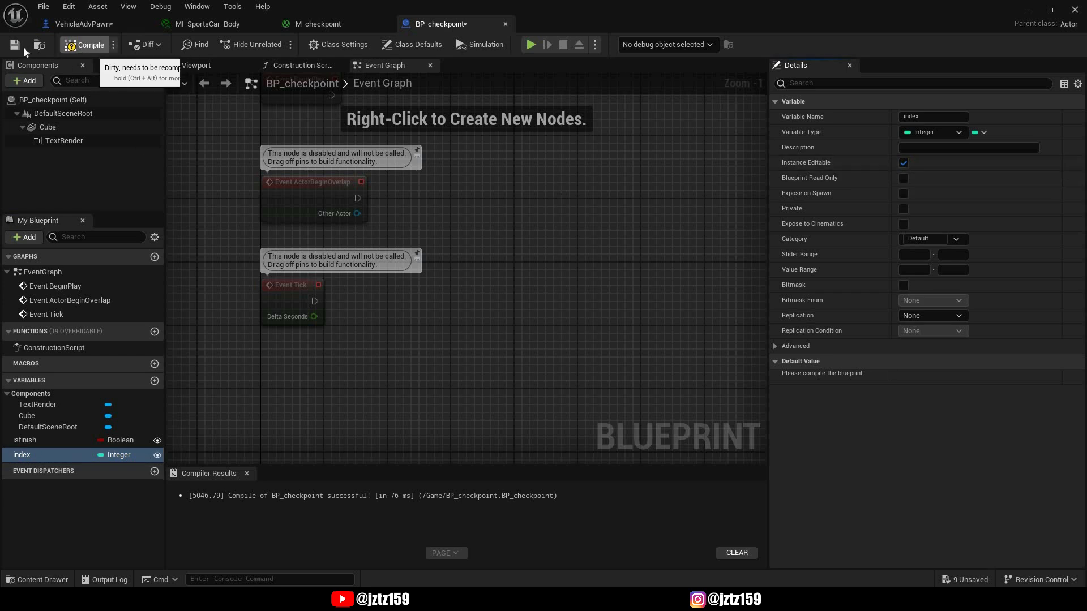
click(84, 44)
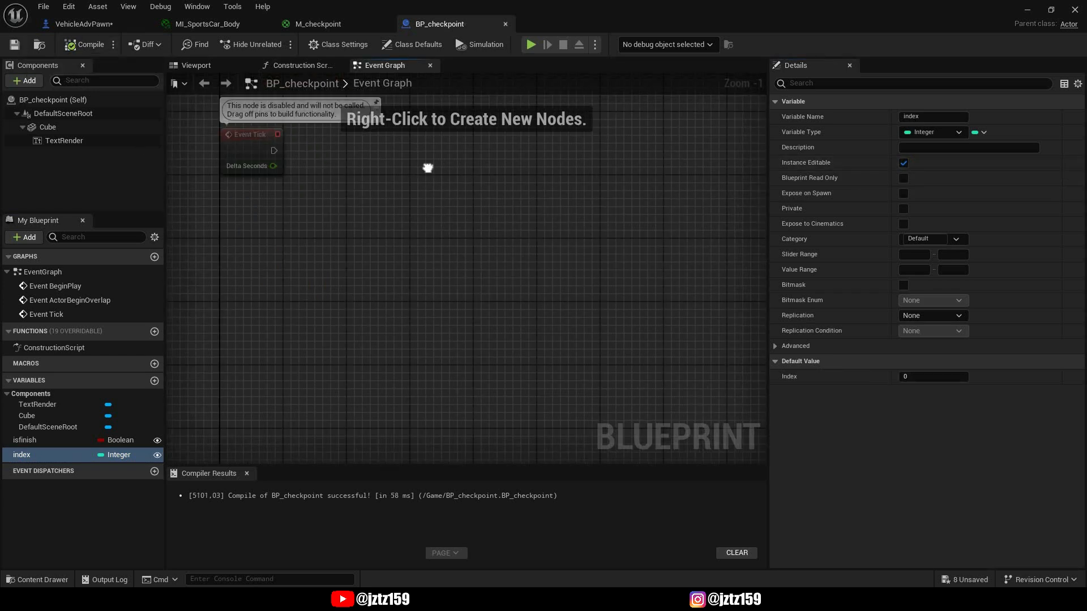
click(47, 127)
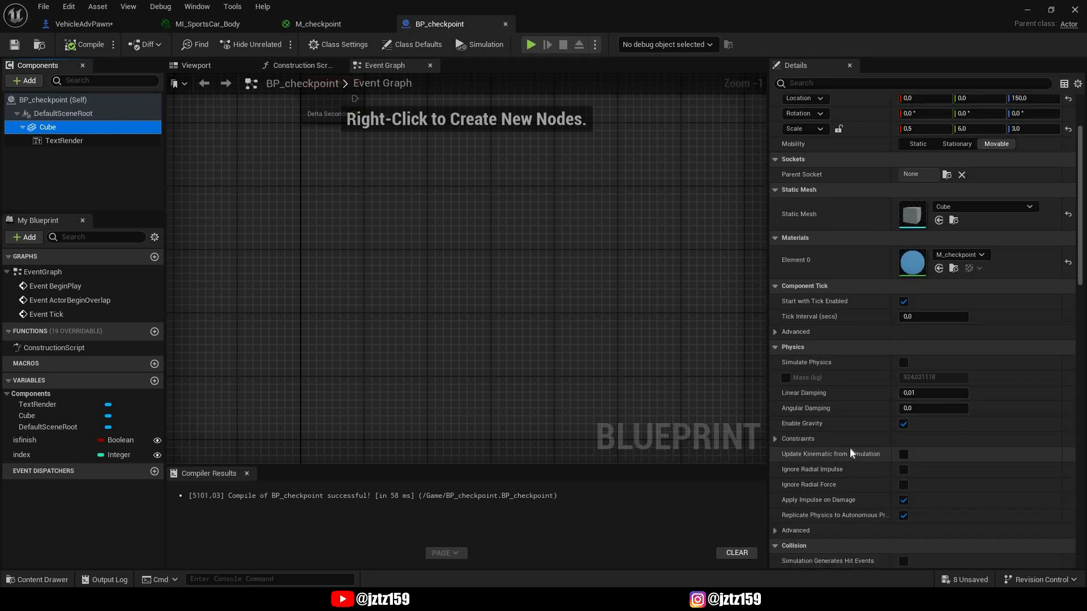
- Set the Cube's Collision Presets to OverlapAllDynamic and add its begin-overlap event
scroll(down, 3)
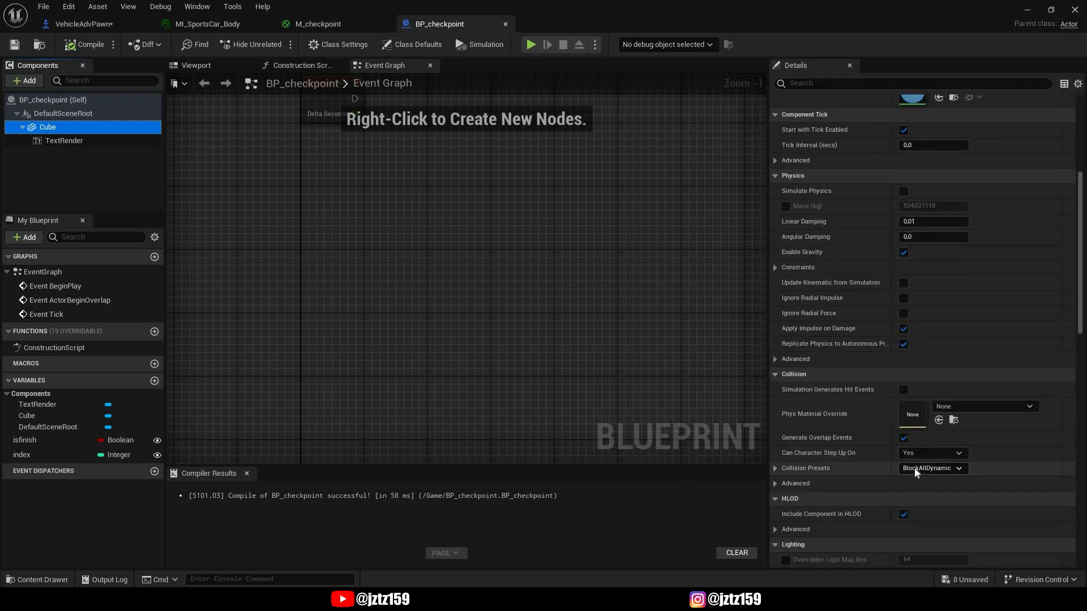
click(931, 468)
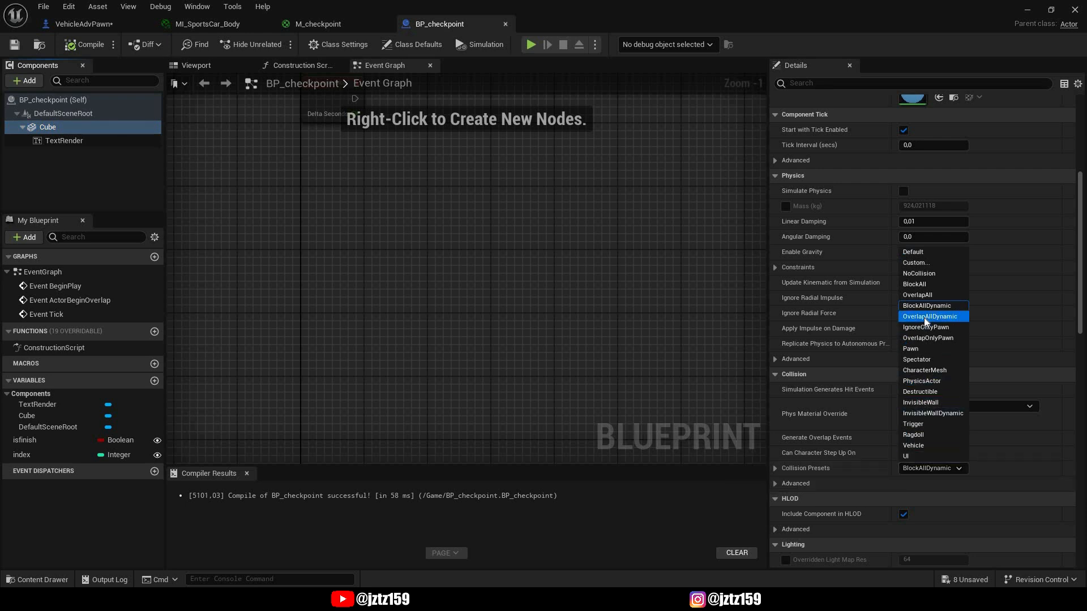
mouse_move(930, 316)
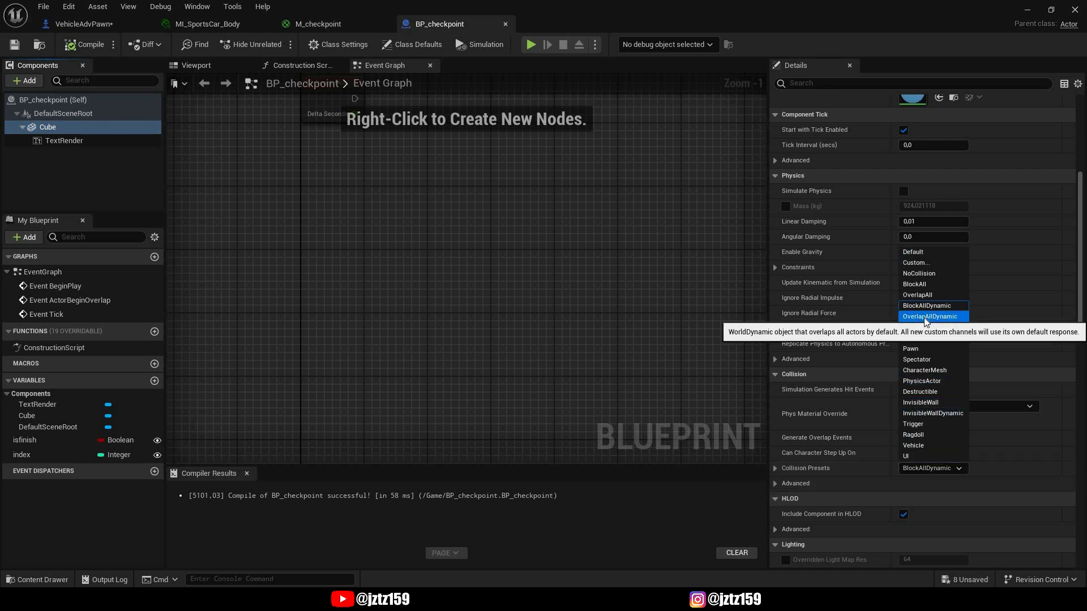
click(929, 316)
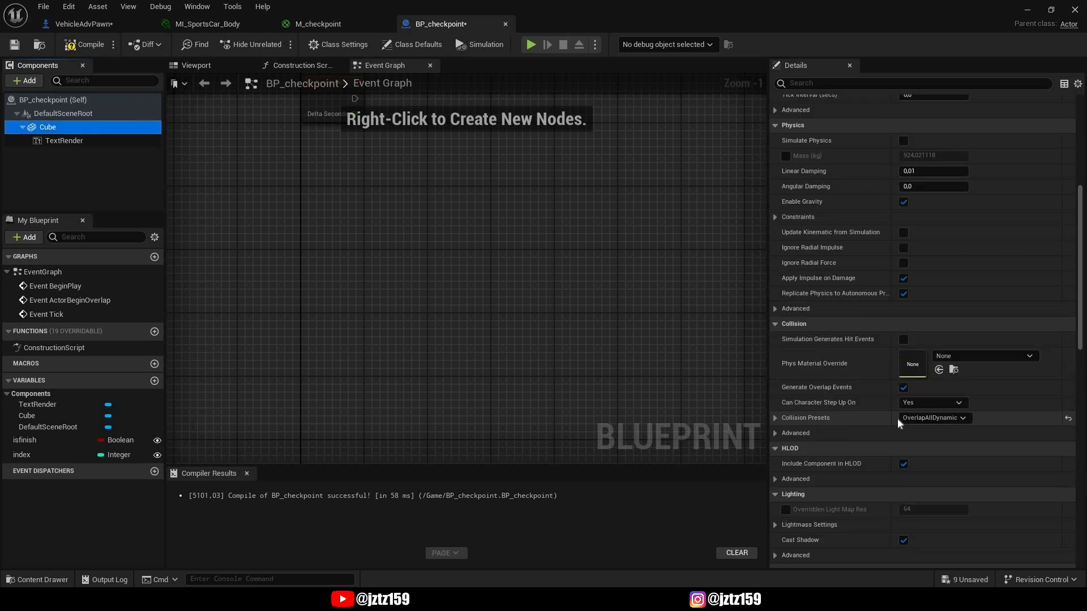
scroll(down, 3)
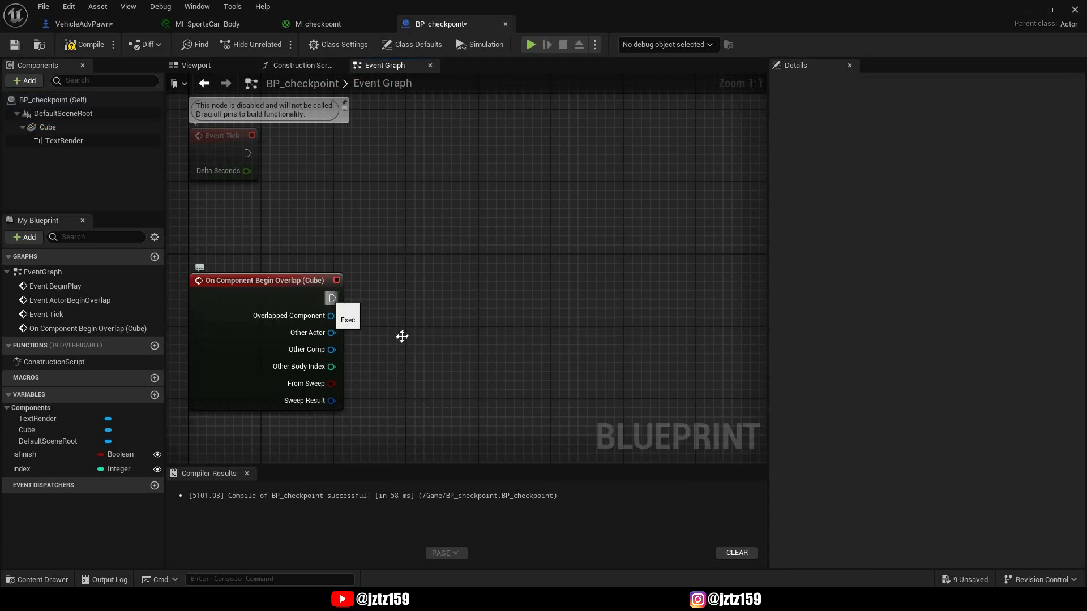
- Add Cast To VehicleAdvPawn after the overlap event, fed by Other Actor
drag(333, 298, 428, 298)
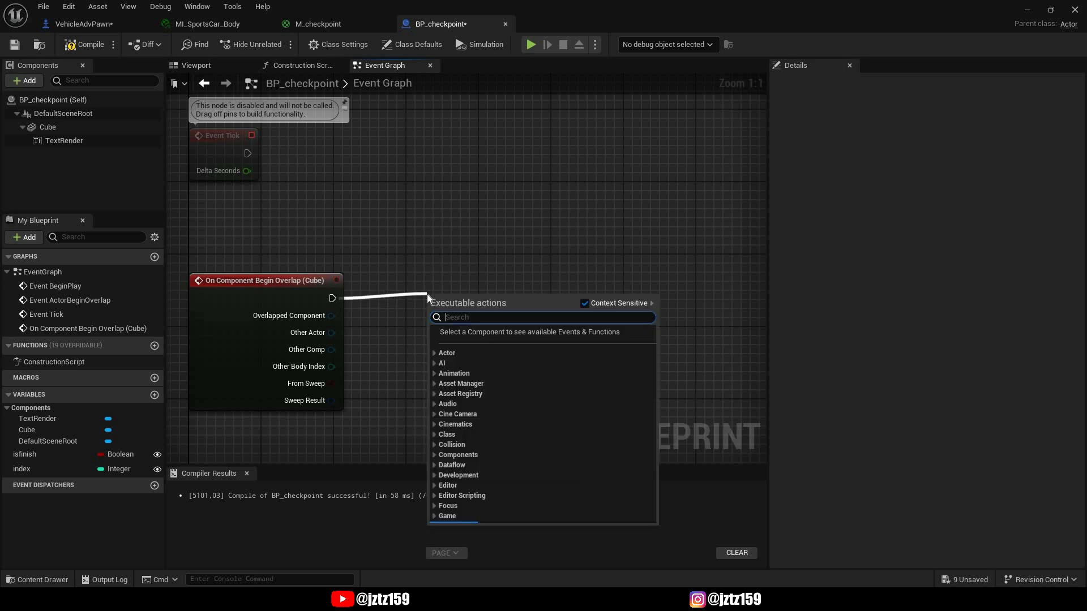
text(vehicle)
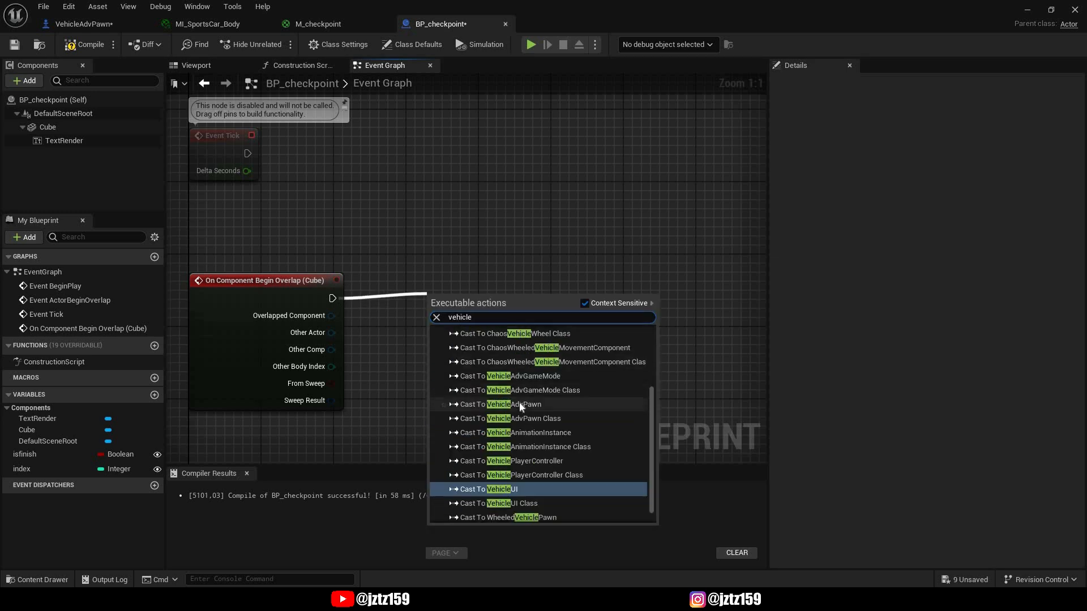
click(513, 404)
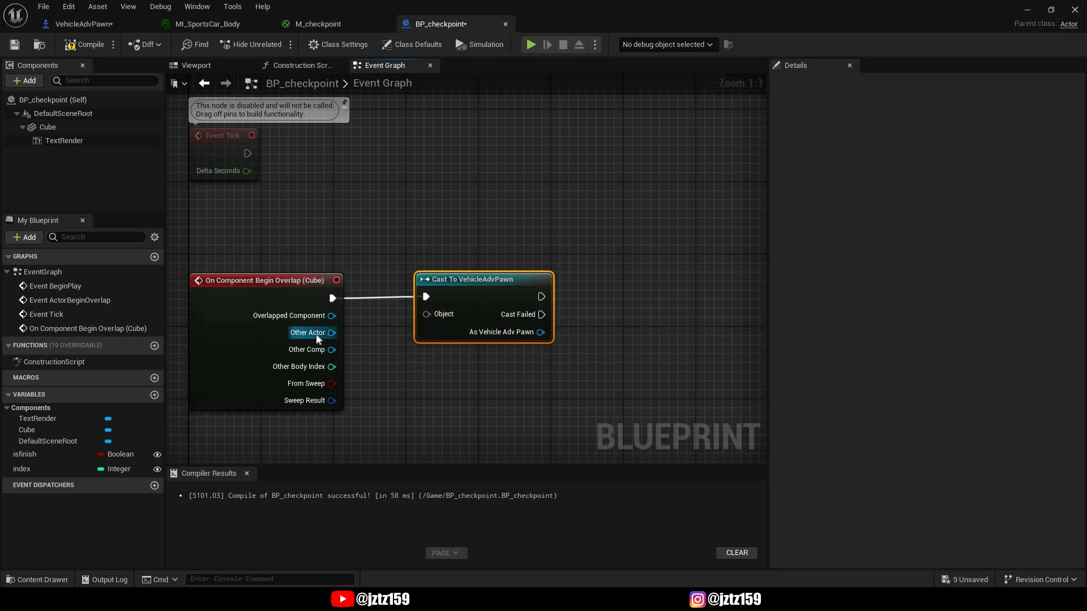
drag(334, 333, 426, 314)
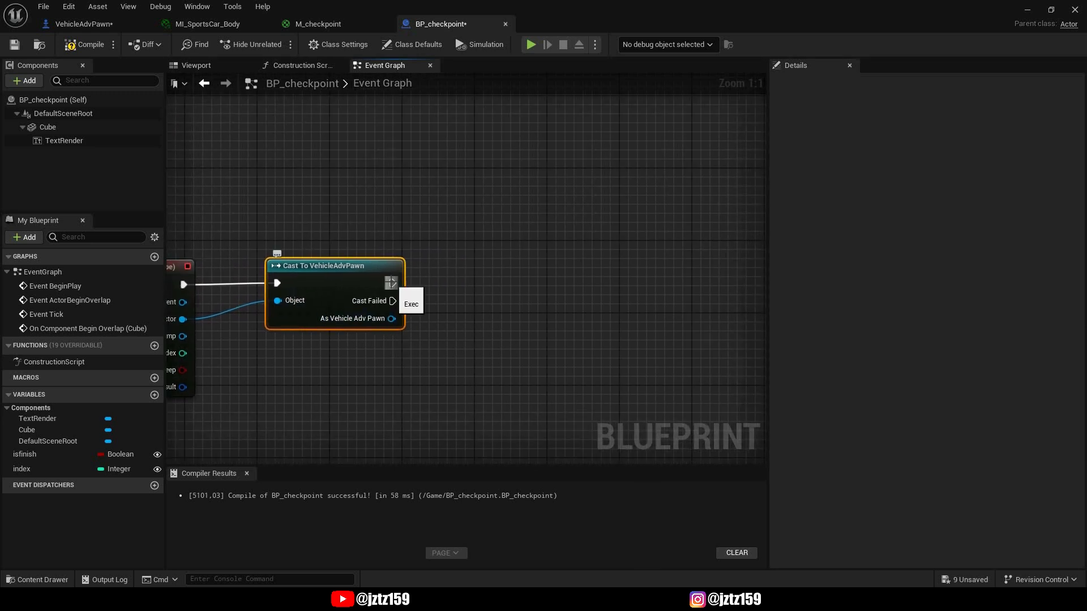
- Add a Compare Int node after the successful vehicle cast
drag(394, 283, 627, 287)
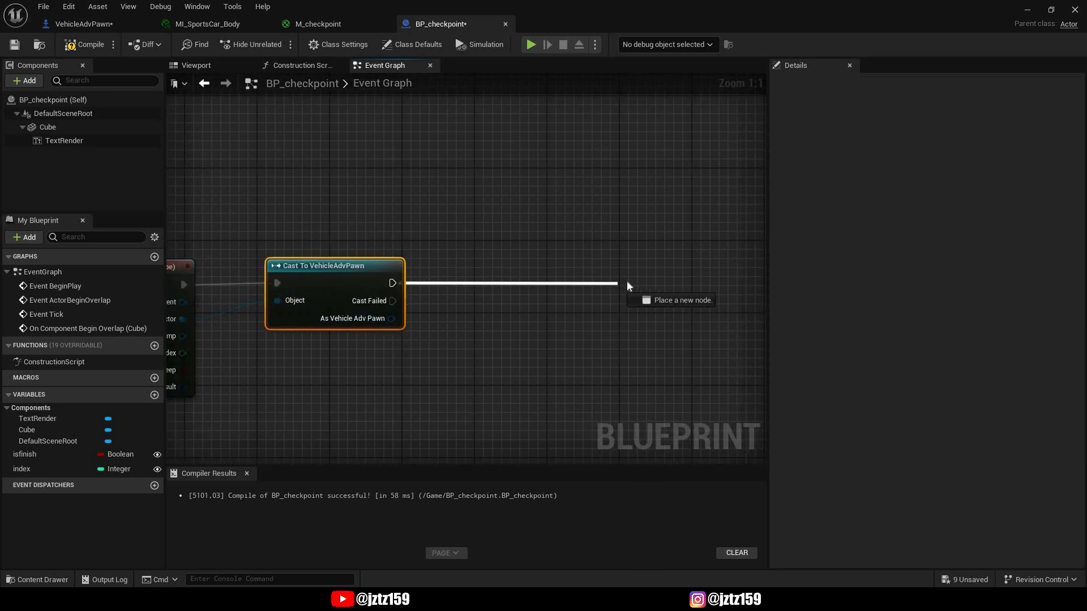
click(628, 285)
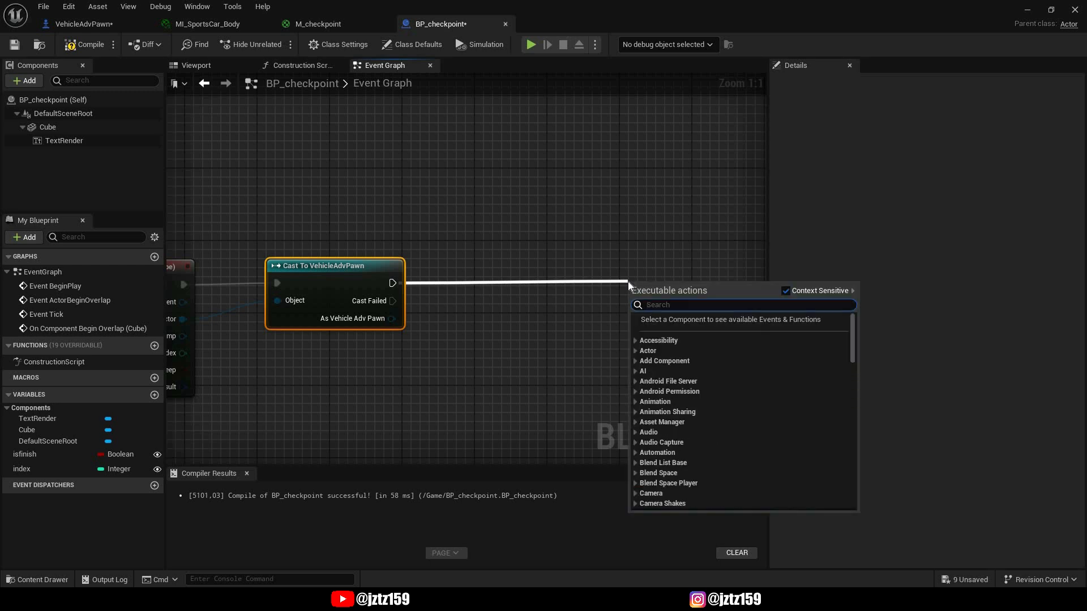
text(compare)
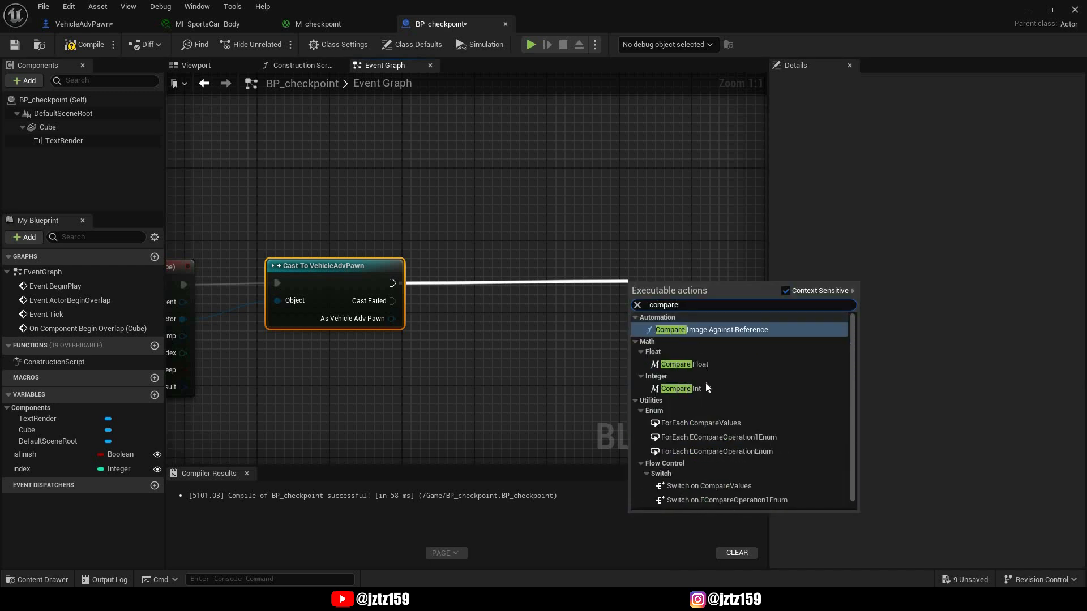
click(674, 389)
text(i)
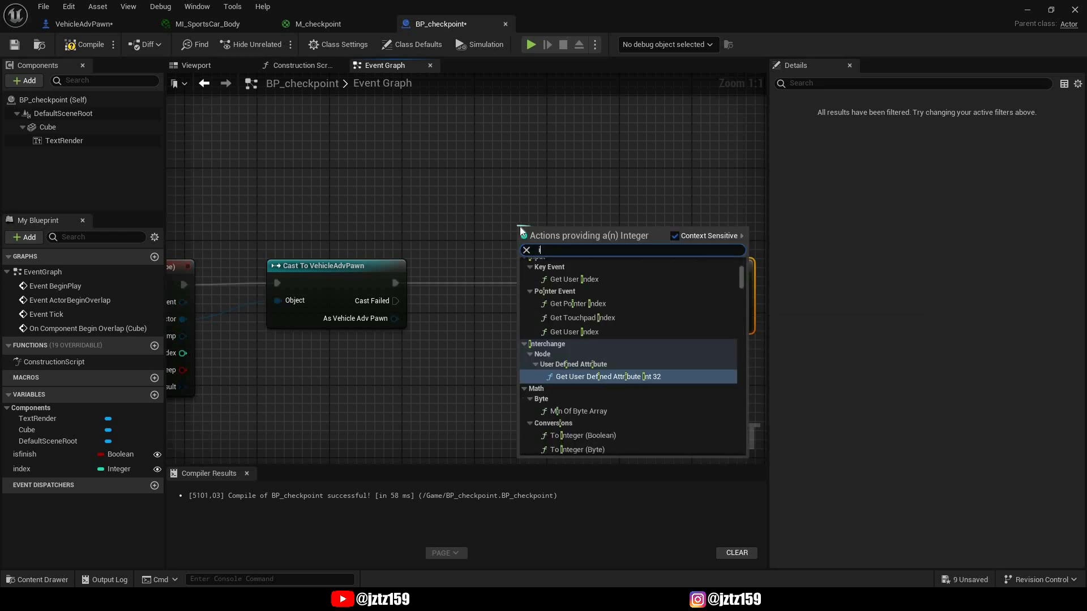
- Feed Get index into Input and Checkpointscrossed + 1 into Compare With
text(ndex)
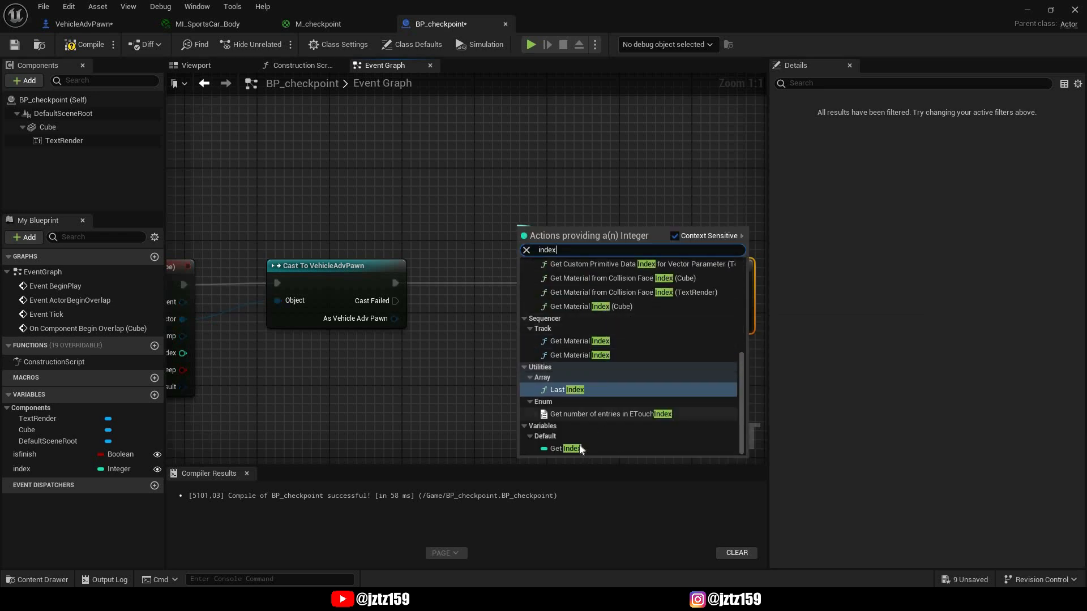
click(570, 449)
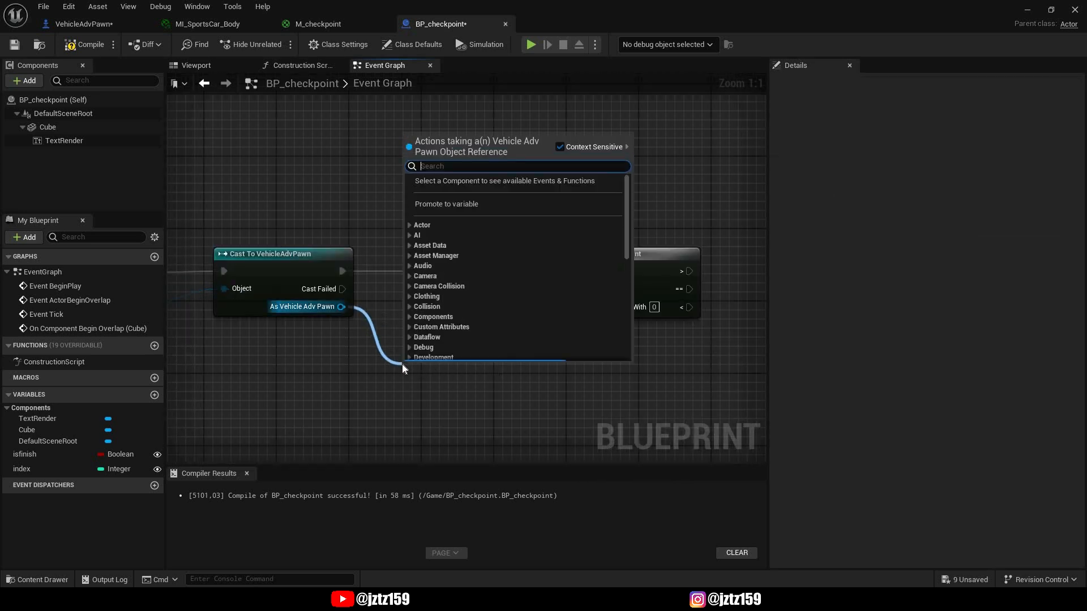
text(checkpoin)
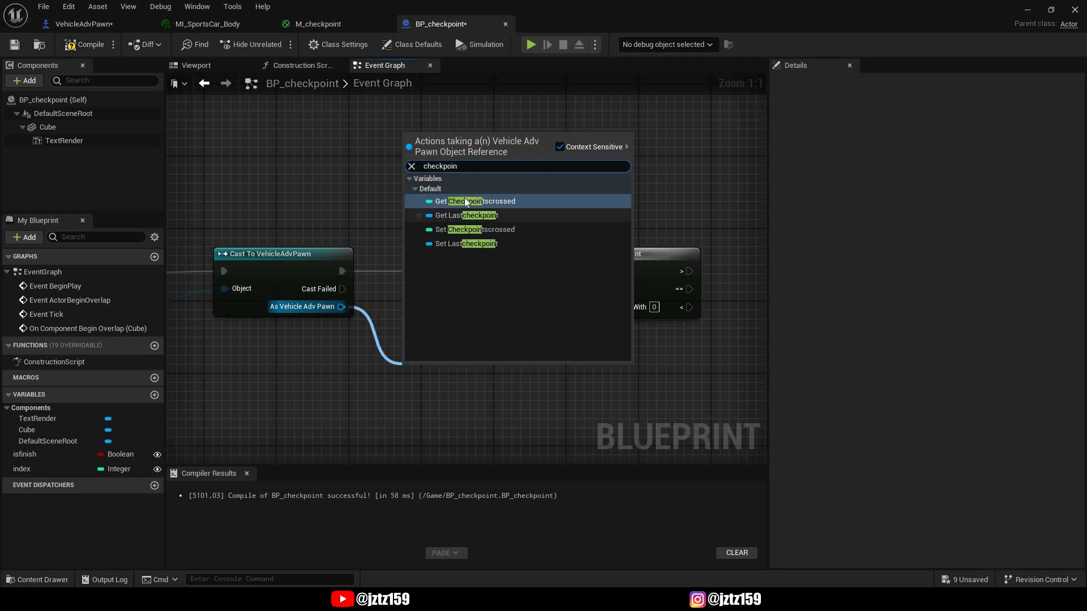
click(476, 201)
text(add)
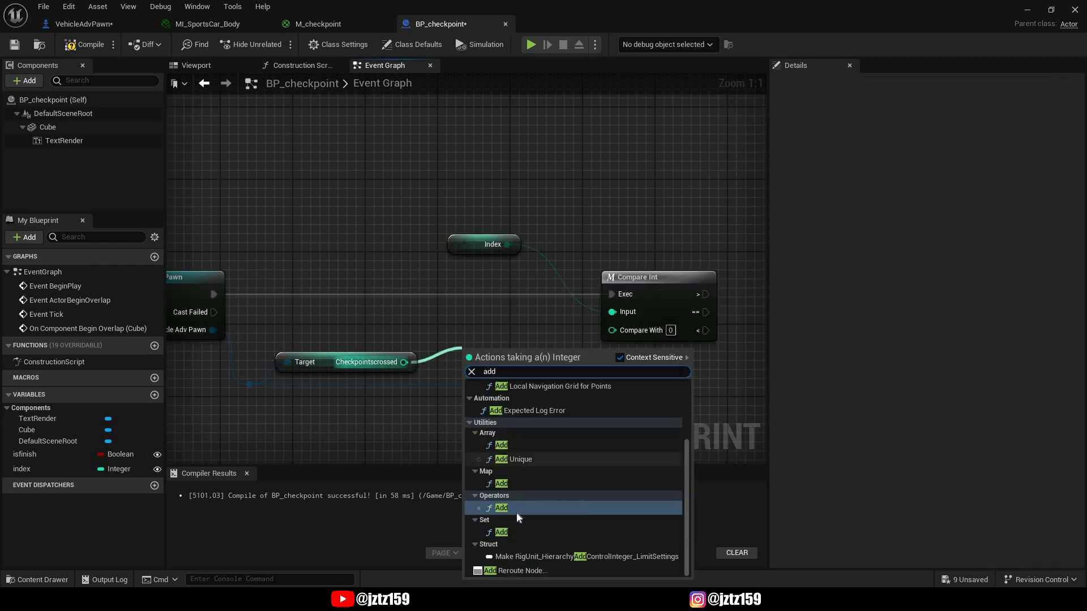
click(500, 508)
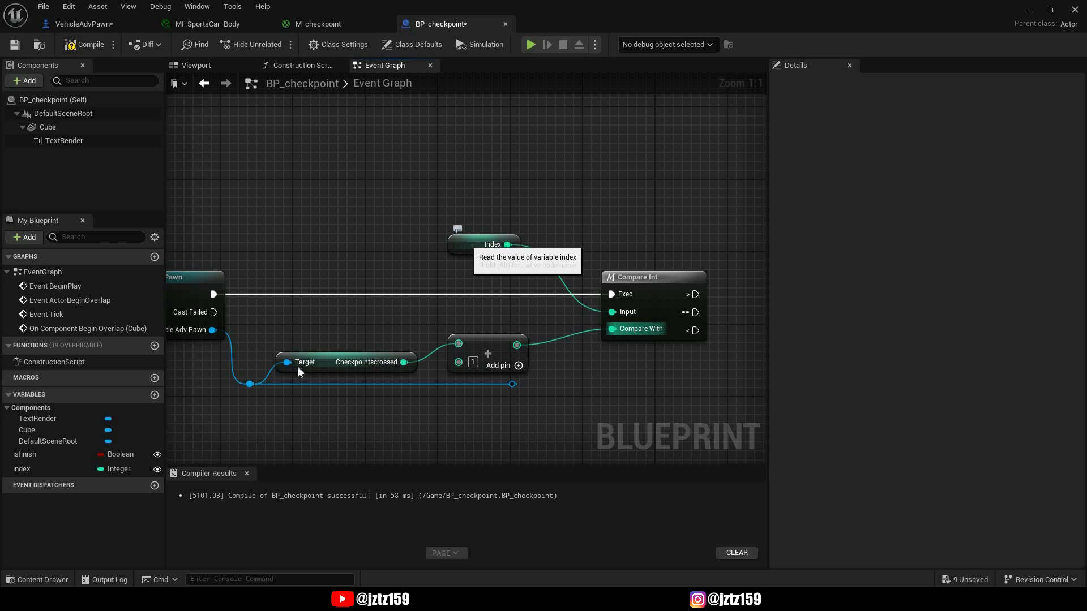
mouse_move(490, 294)
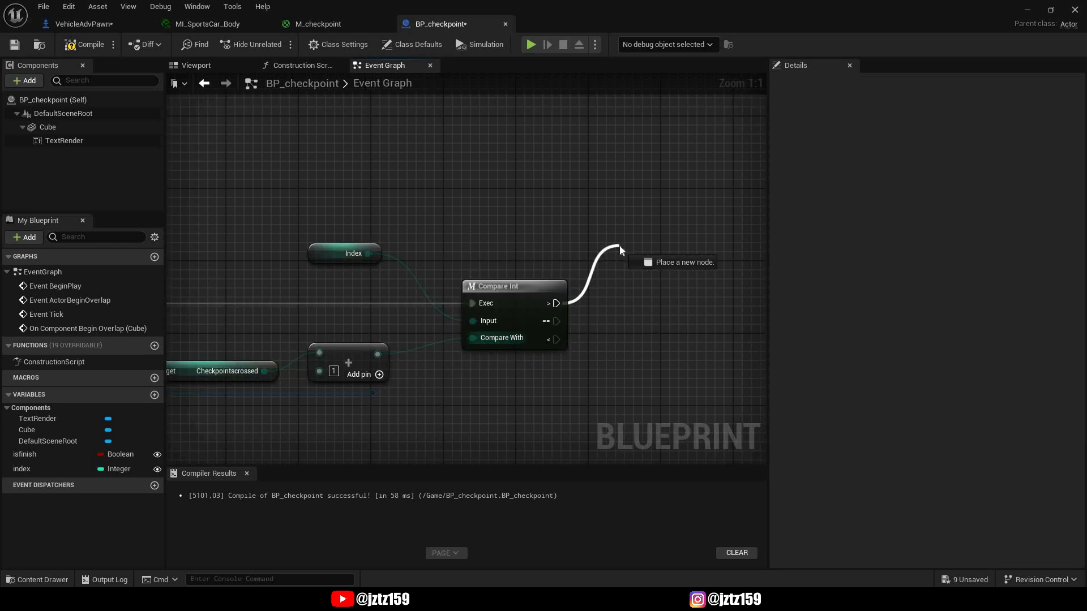
- Add Print Strings 'youre missing a checkpoint' on the > output and 'youve already been here' on <
text(print str)
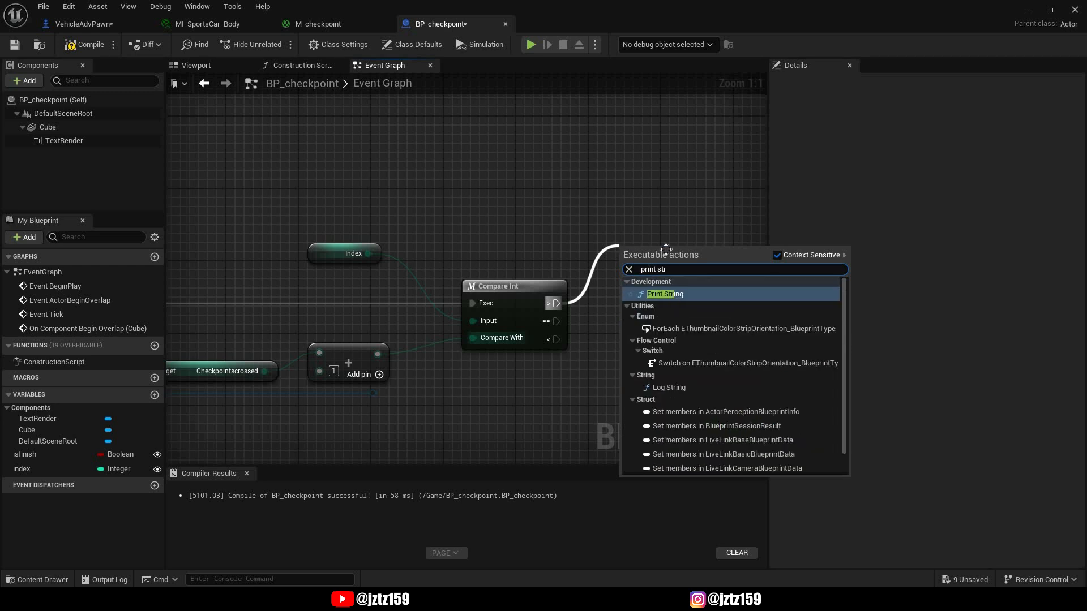
click(664, 293)
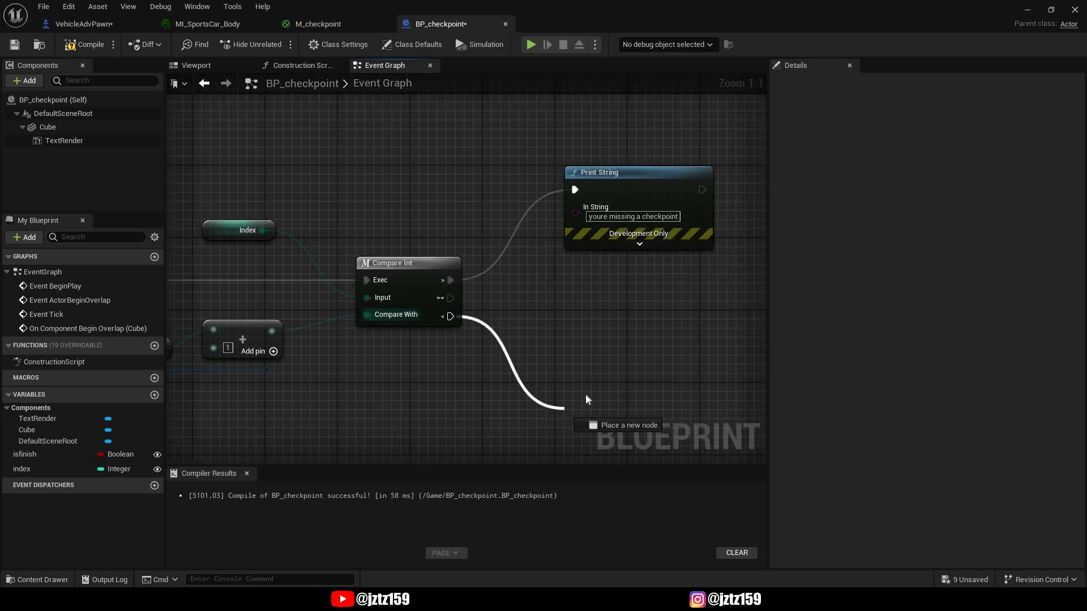
text(print)
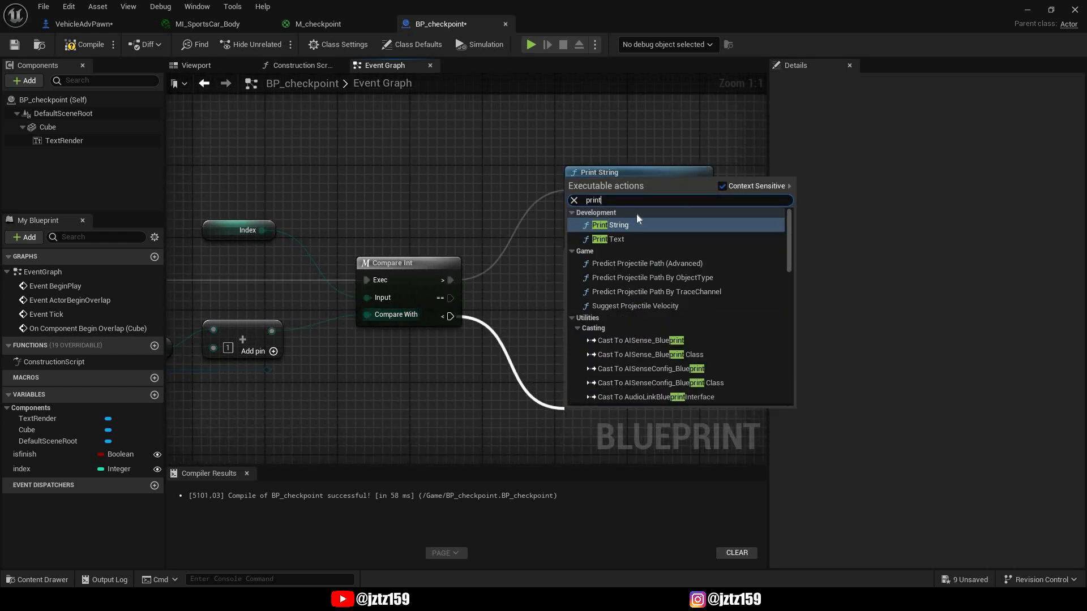
click(608, 225)
text(youve already been here)
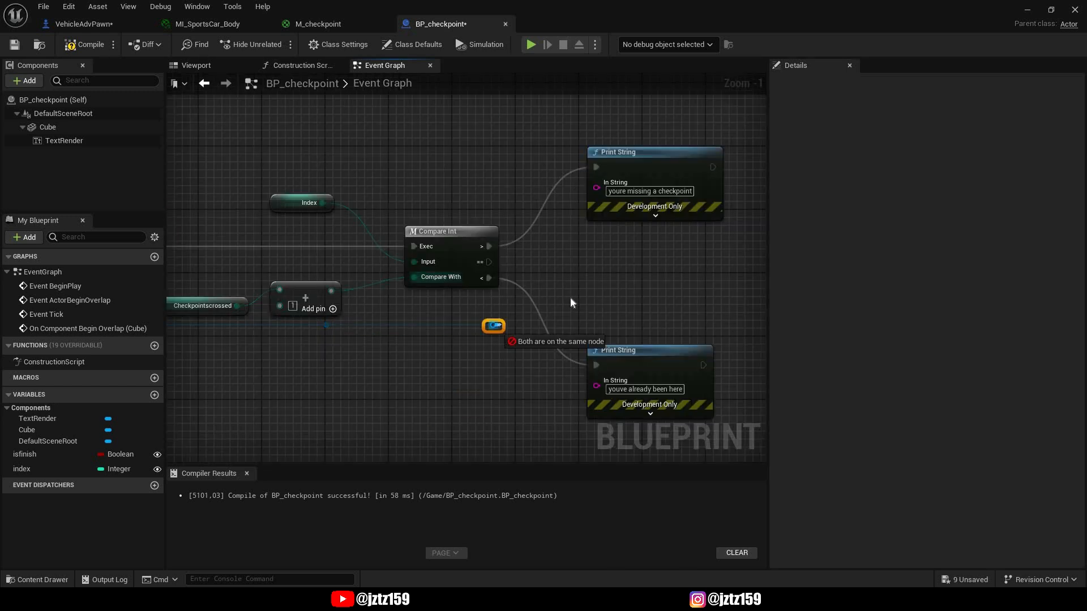
- Set the vehicle's Checkpointscrossed and Lastcheckpoint to Self, and add a sound after the missing-checkpoint message
drag(493, 326, 574, 278)
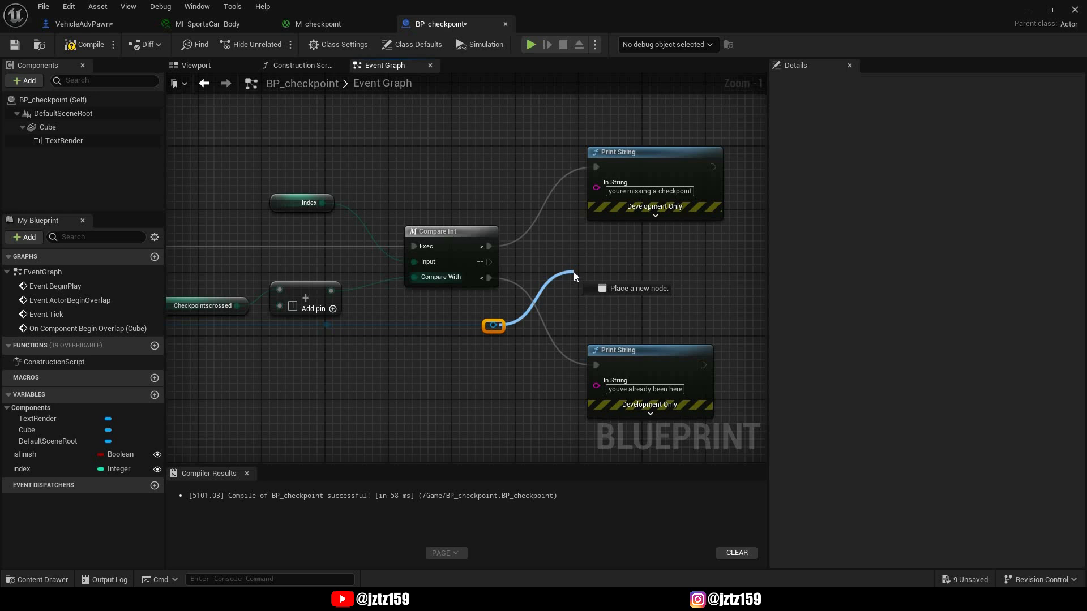
text(setr)
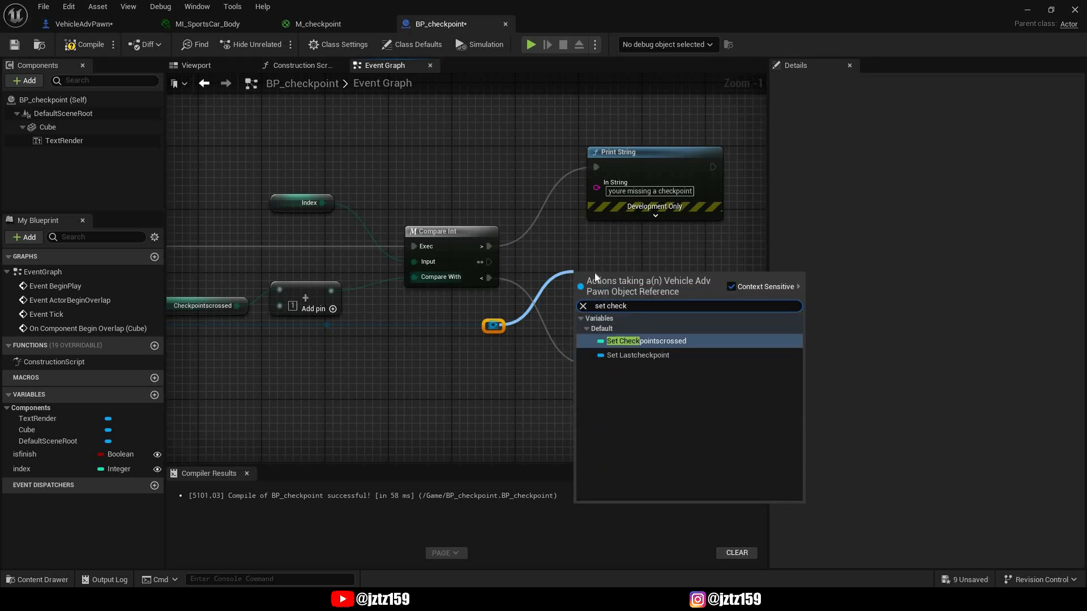
click(646, 340)
text(set las)
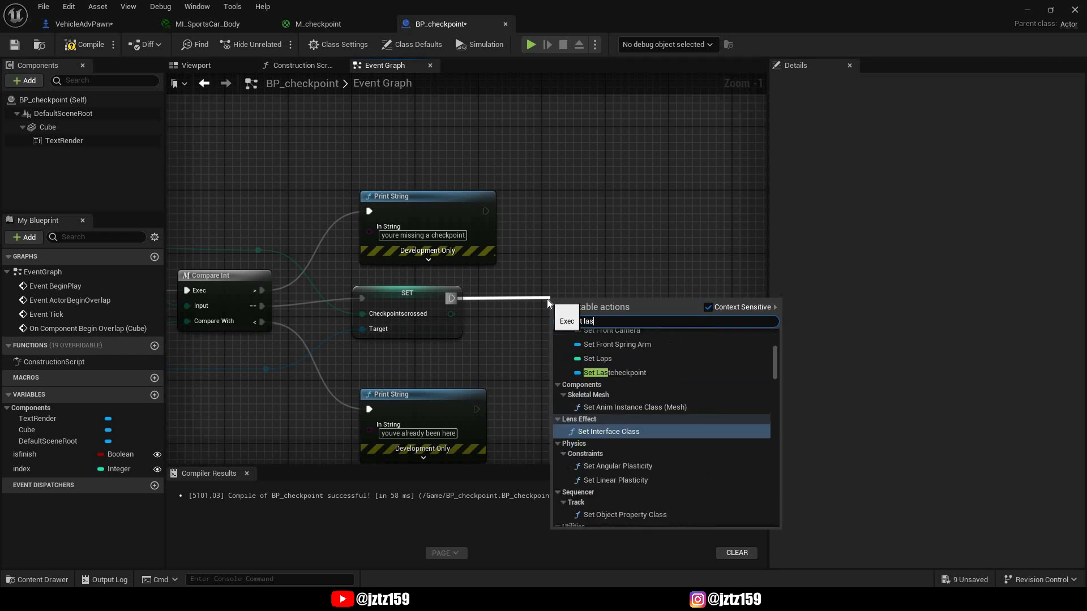
click(614, 373)
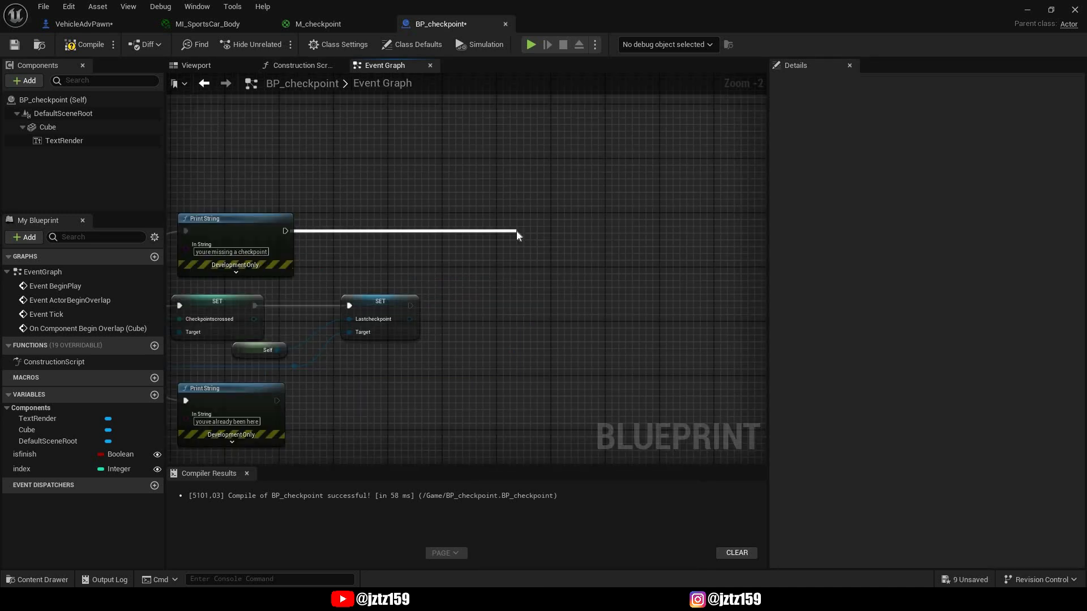
click(543, 251)
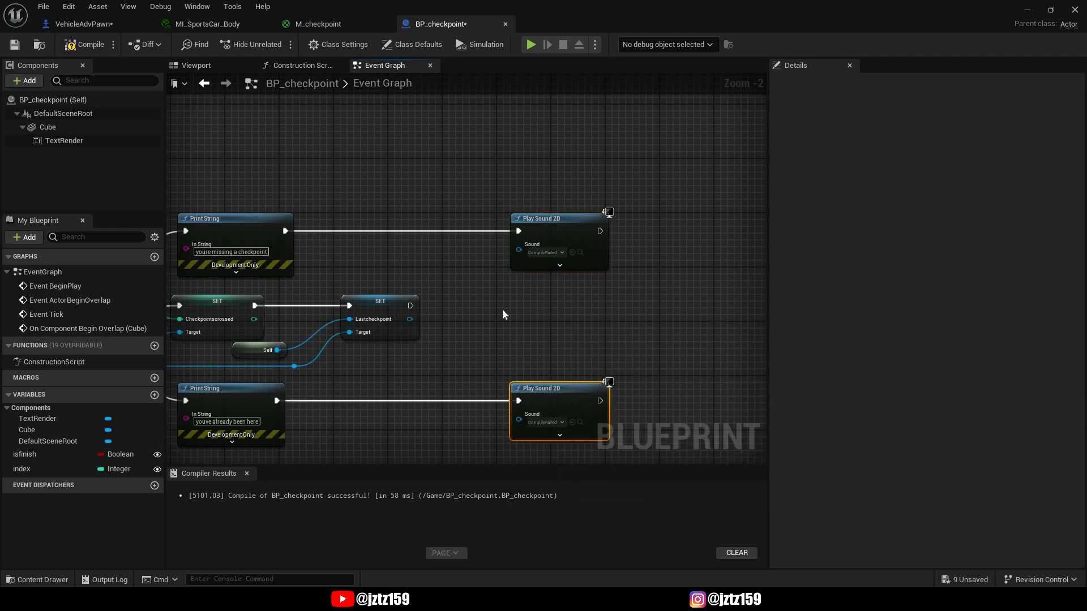
- Add a Play Sound 2D after Set Lastcheckpoint, followed by a Branch conditioned on isfinish
click(543, 346)
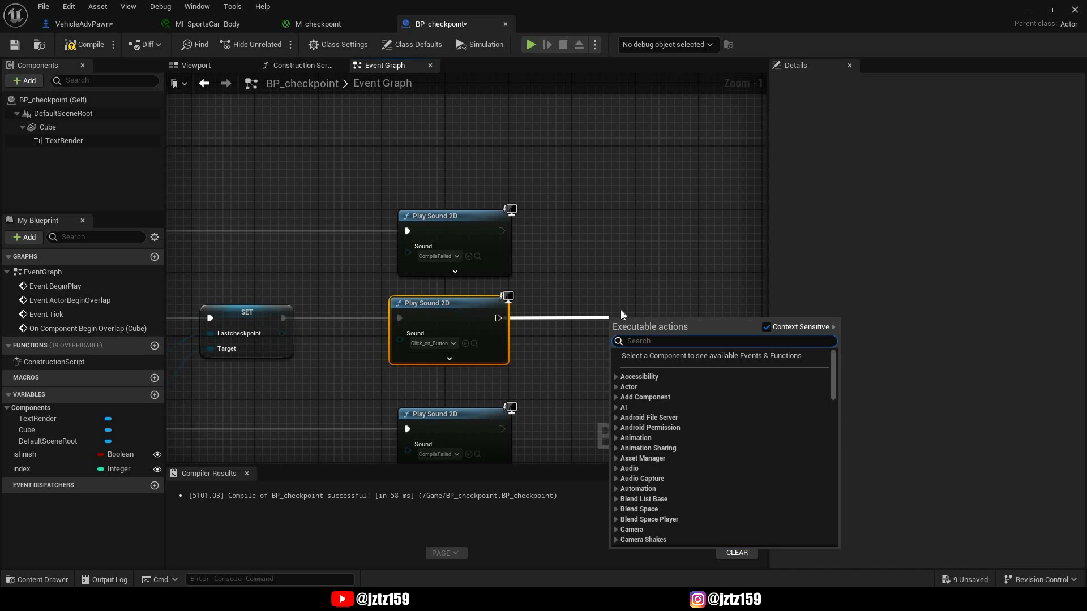
text(branch)
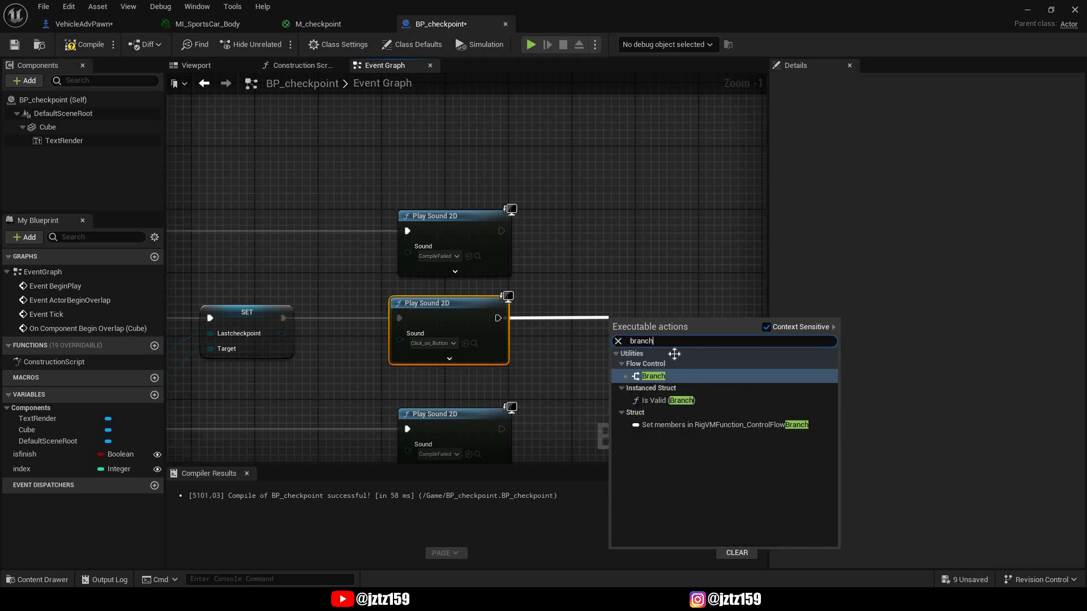
click(652, 376)
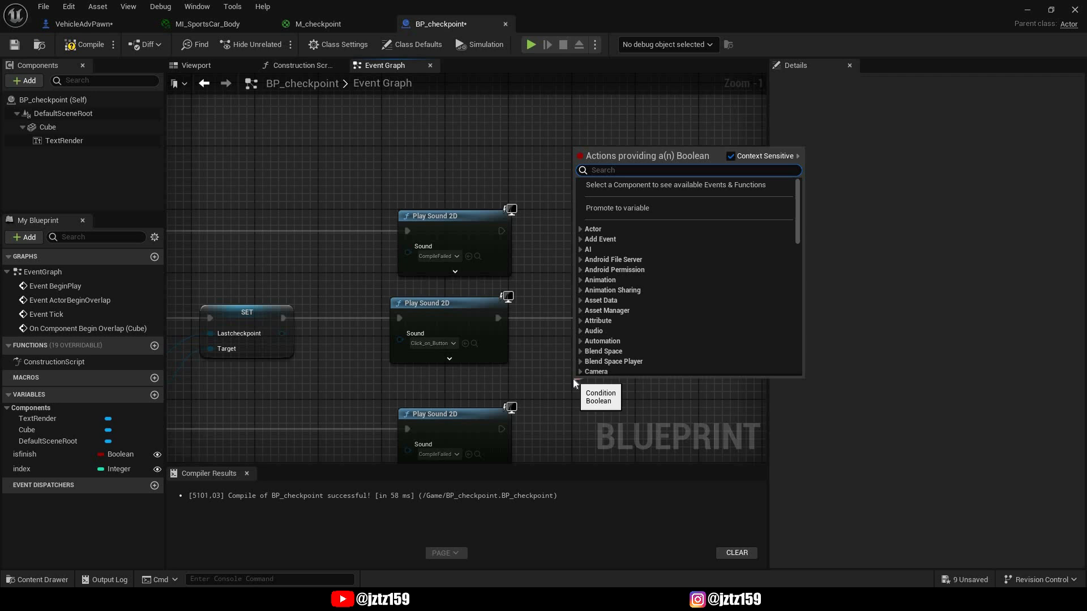
text(isfinish)
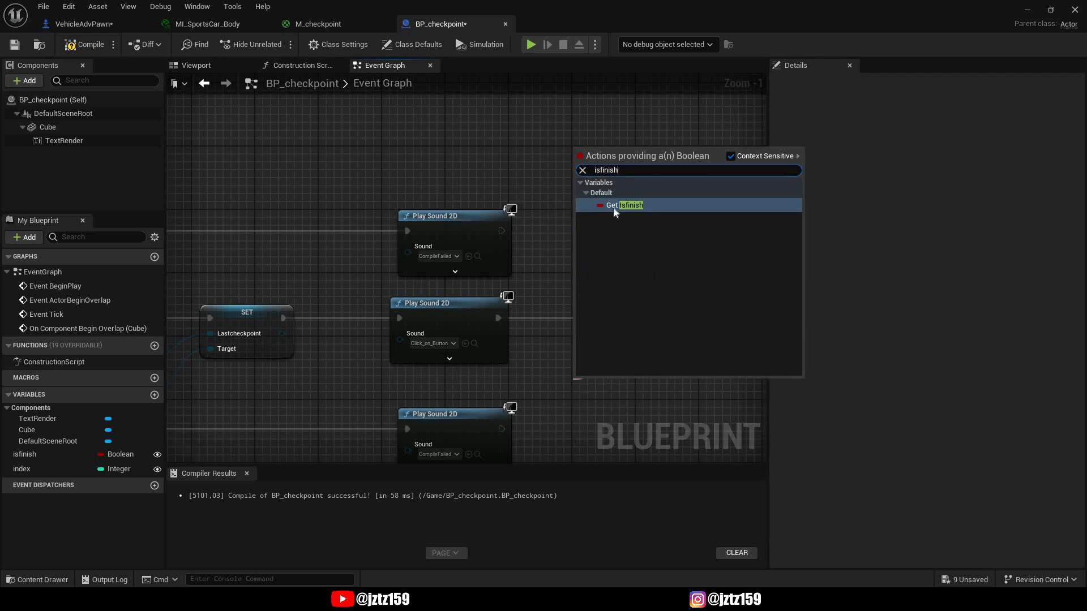
click(624, 204)
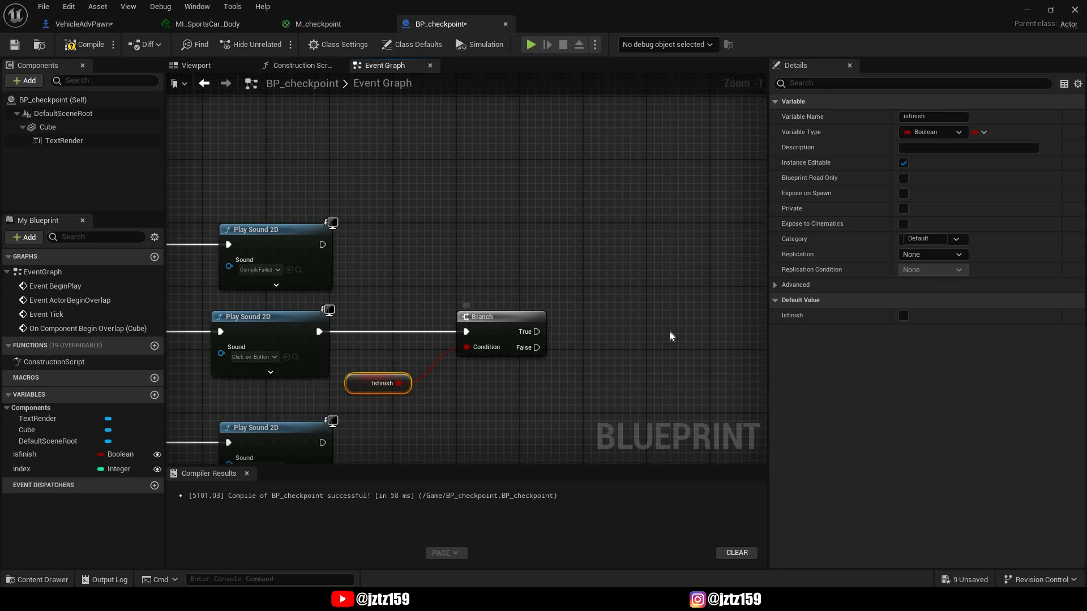
drag(536, 331, 627, 331)
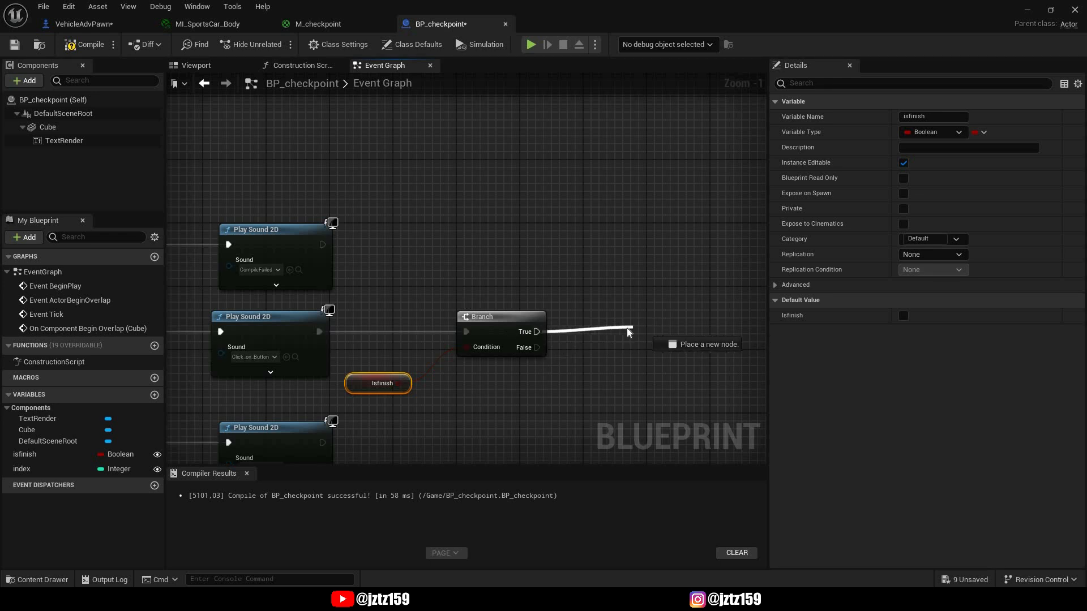
click(627, 331)
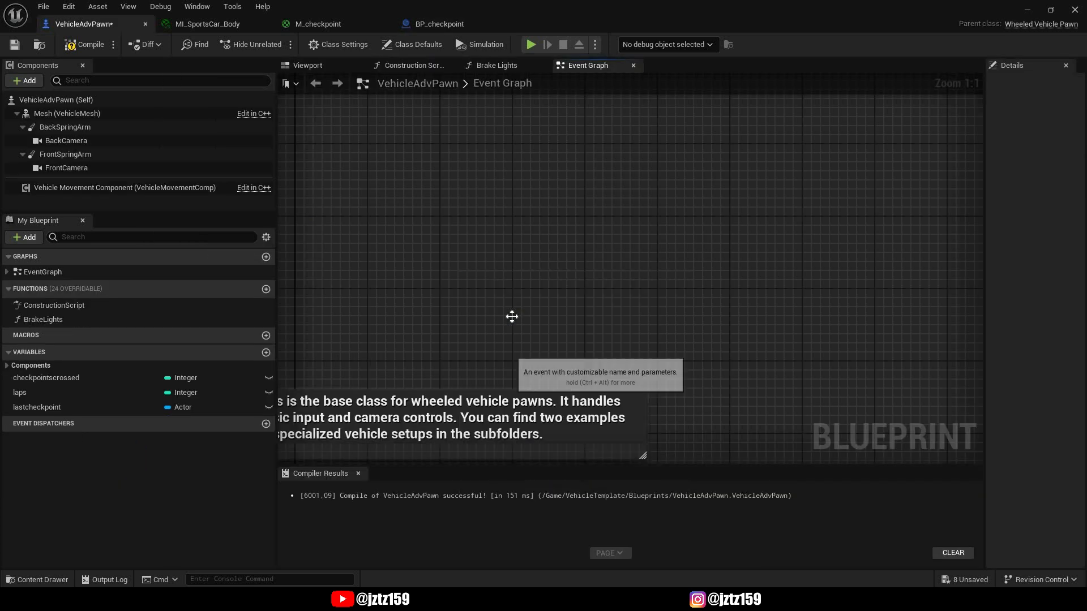
- Give VehicleAdvPawn's finish event a lap decrement followed by a Compare Int check
text(finish)
text(decr)
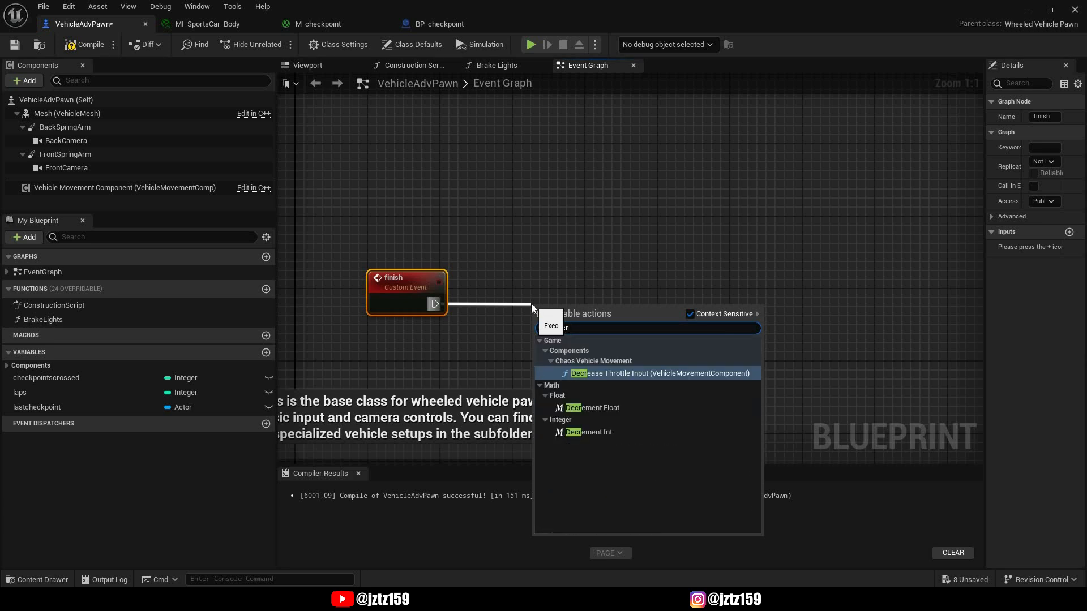
click(646, 373)
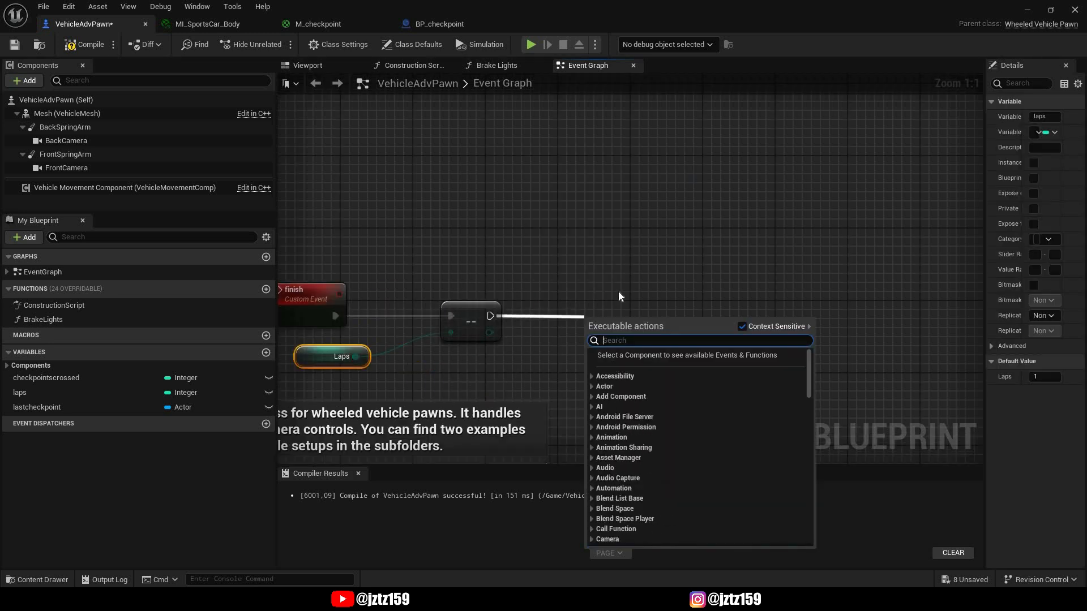
text(compare)
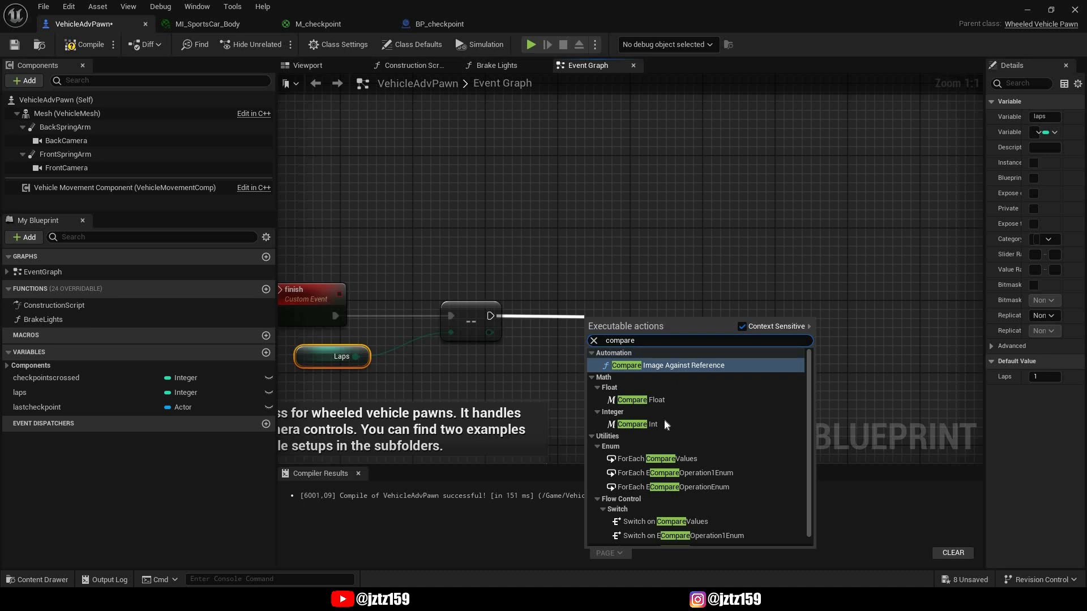
click(636, 424)
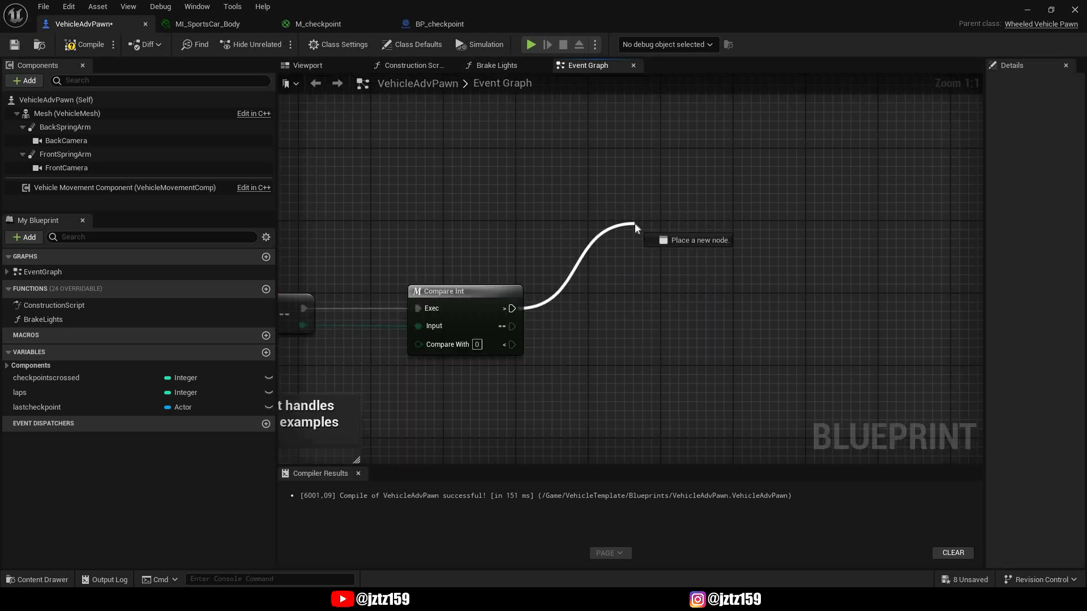
- Reset Checkpointscrossed to 0, print laps left or finish, and call Finish from BP_checkpoint
text(set che)
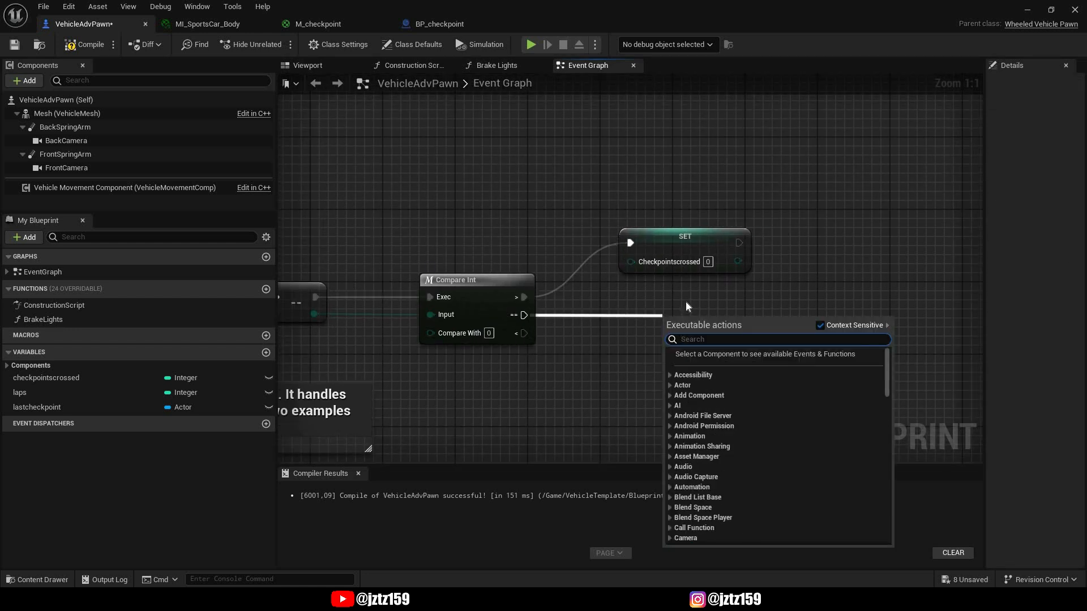
text(print str)
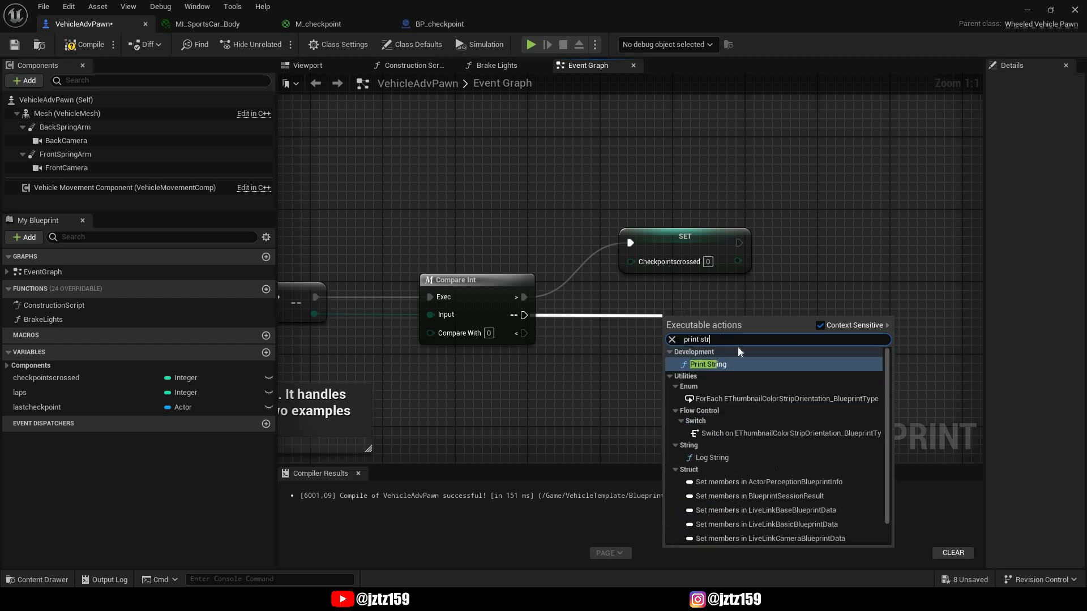
click(708, 364)
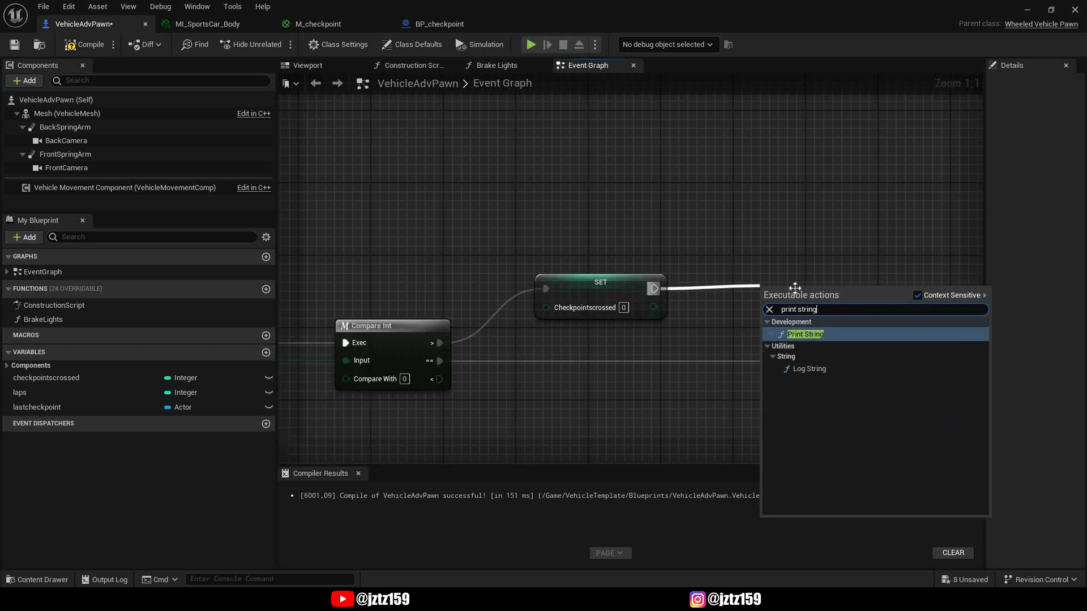
click(805, 333)
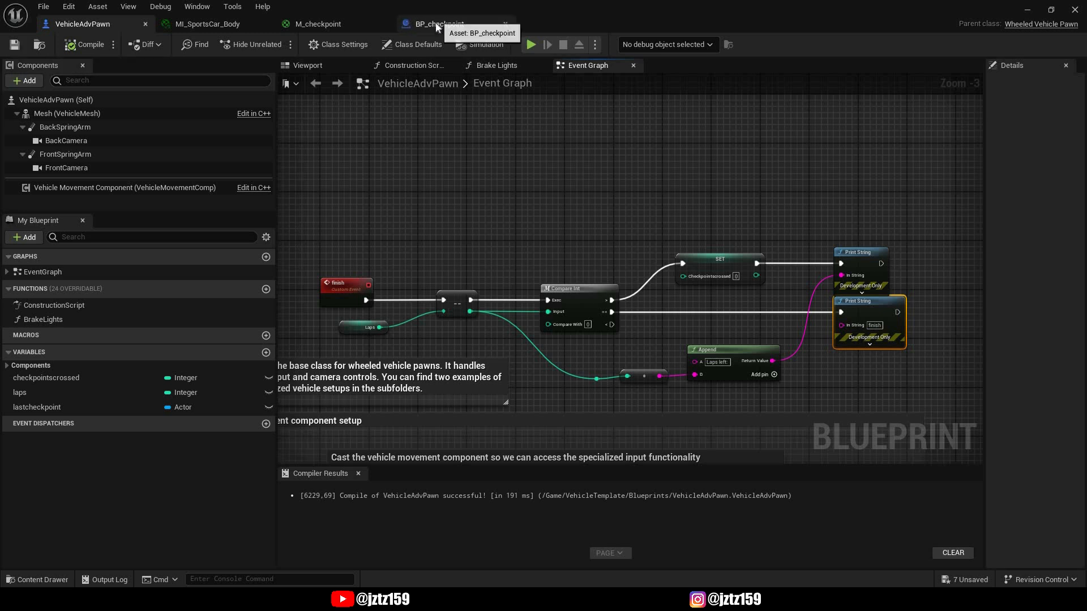
click(438, 24)
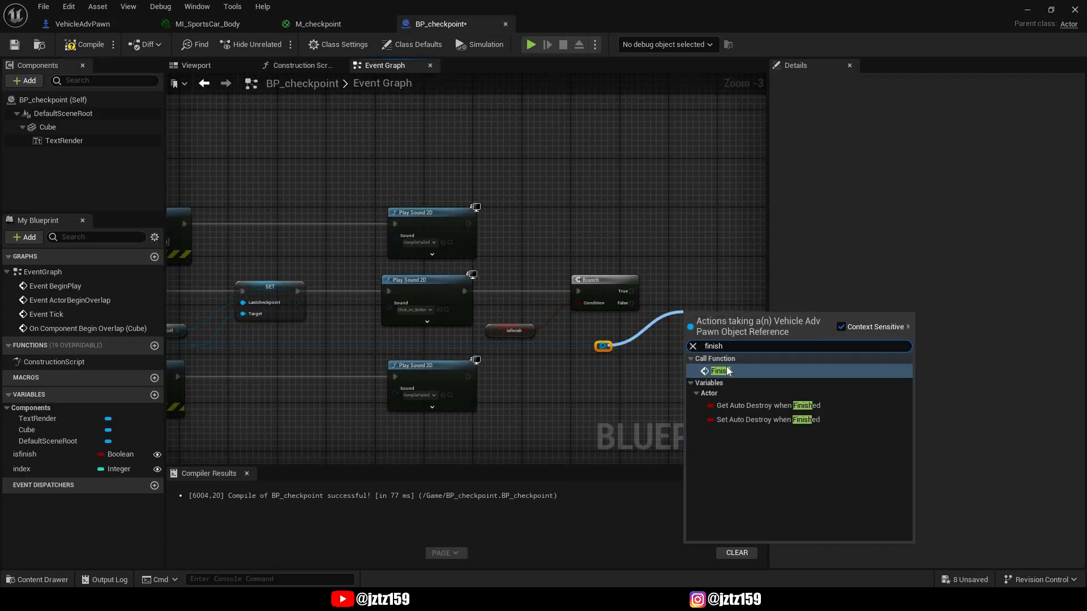
click(83, 24)
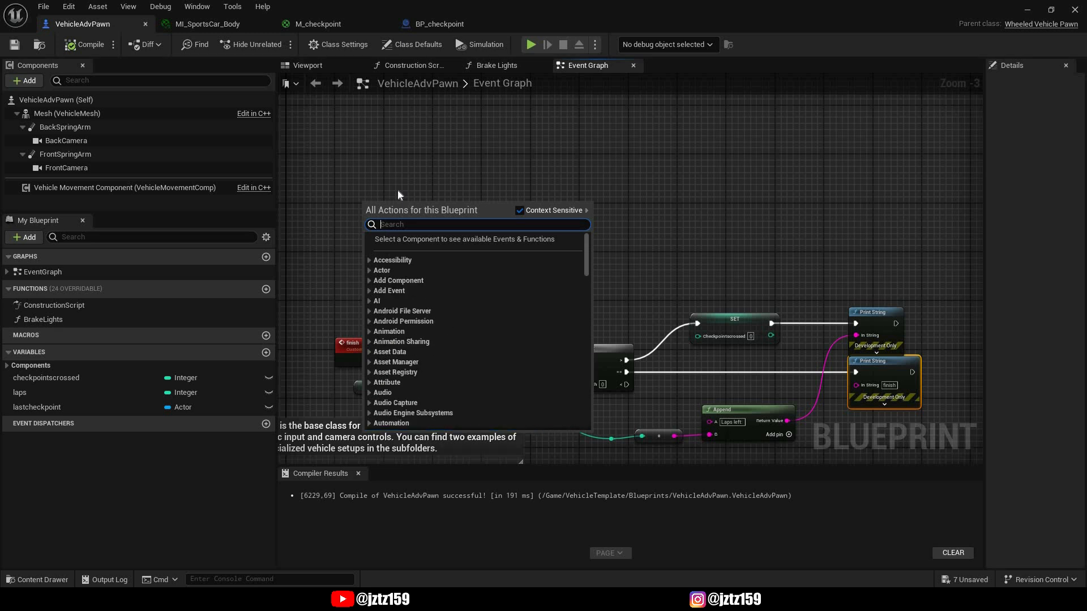
- Bind the C key to Set Actor Transform, using Make Transform from Get Actor Location and Rotation
text(keyboar)
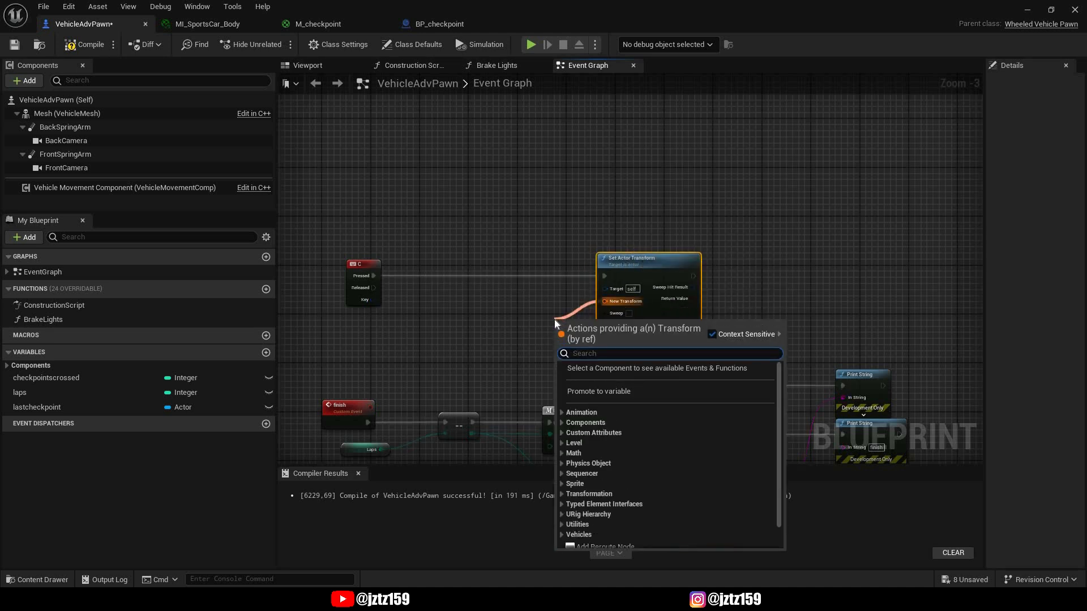
text(make)
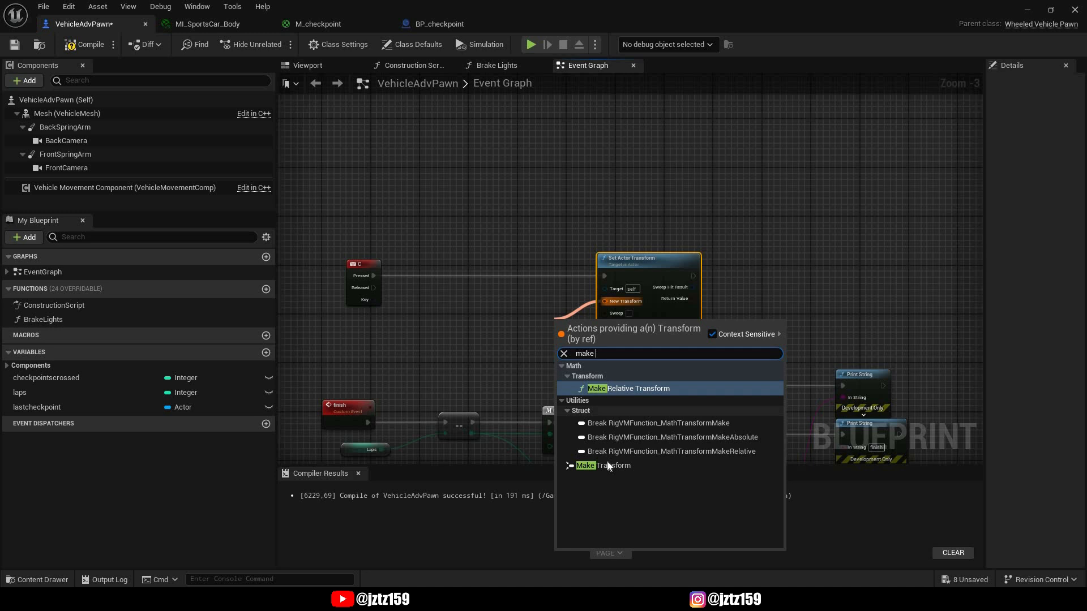
click(602, 466)
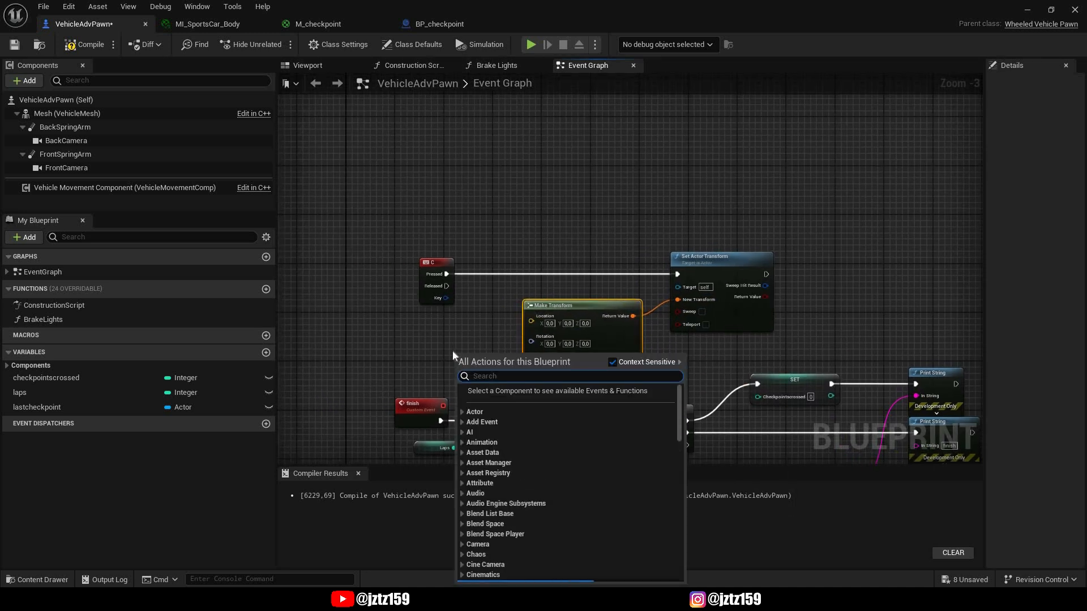
text(get)
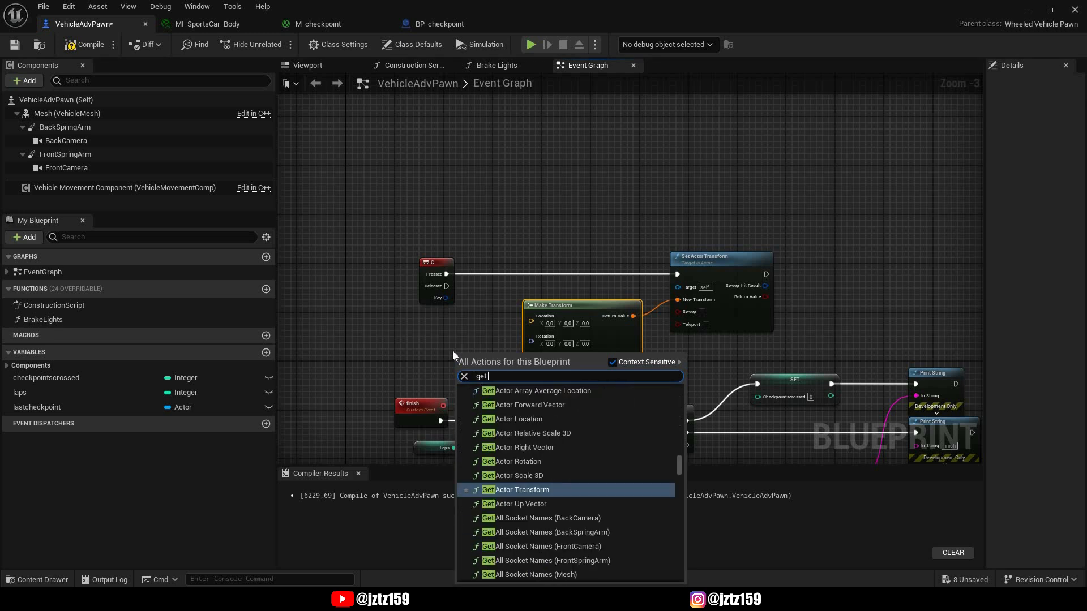
text(actor)
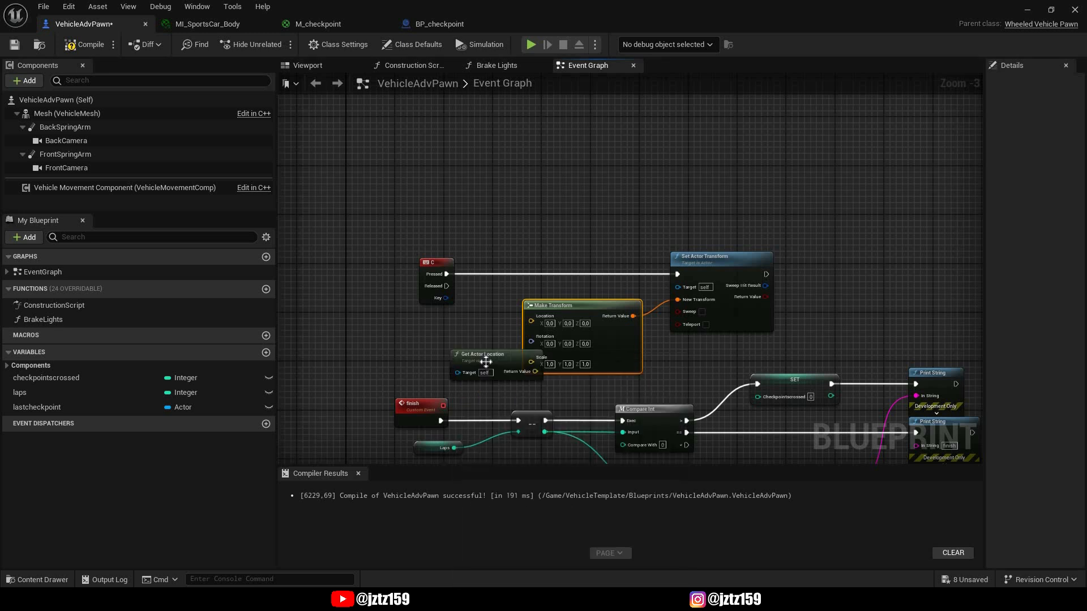
drag(485, 353, 415, 329)
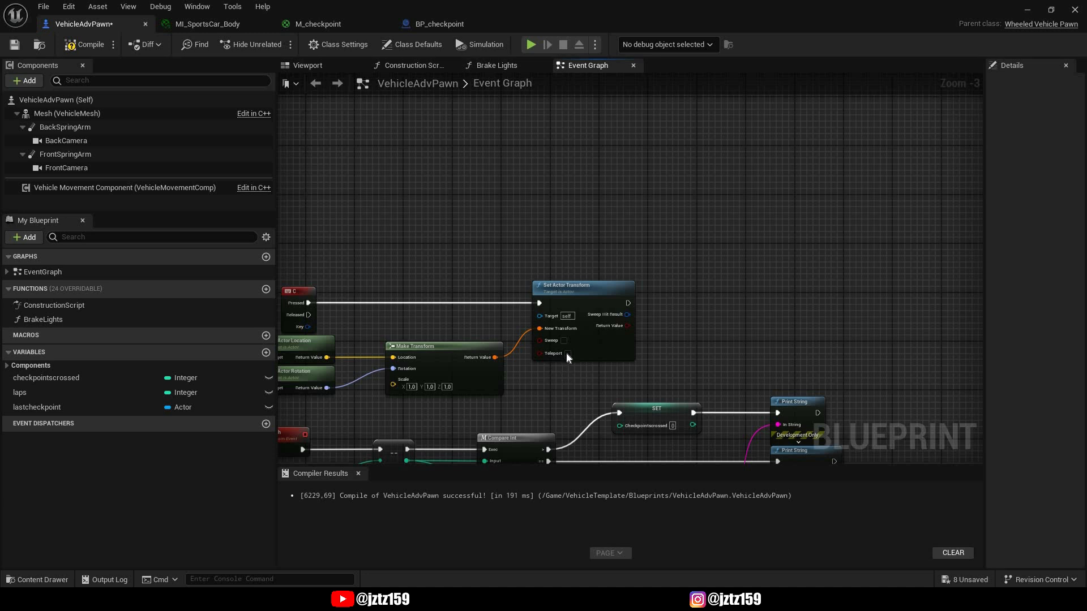
scroll(down, 3)
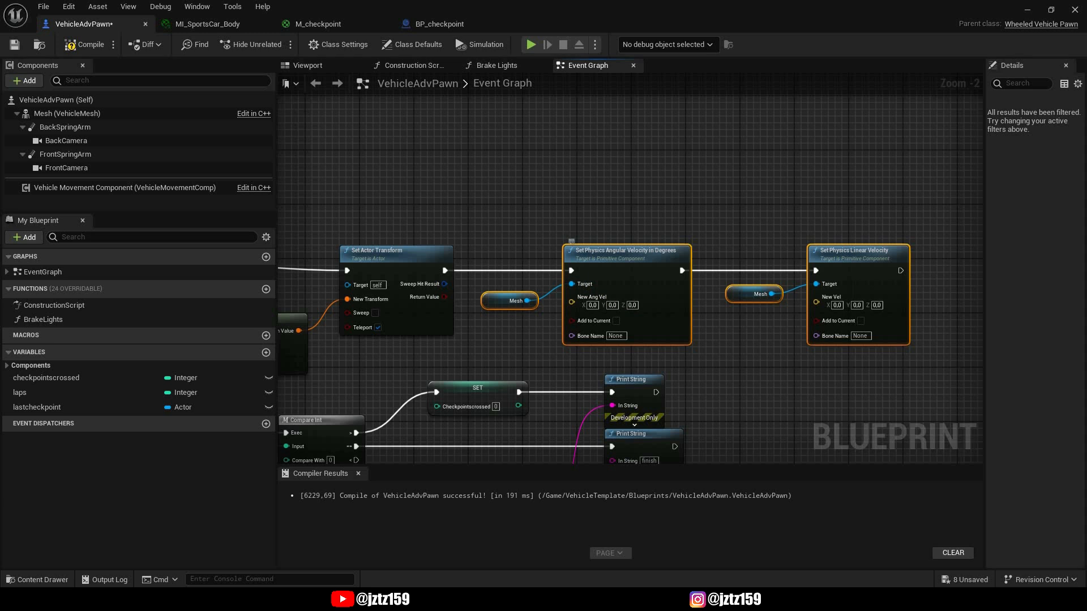
- Pan over the respawn graph with the zeroed Mesh velocities, then return to the level
scroll(down, 3)
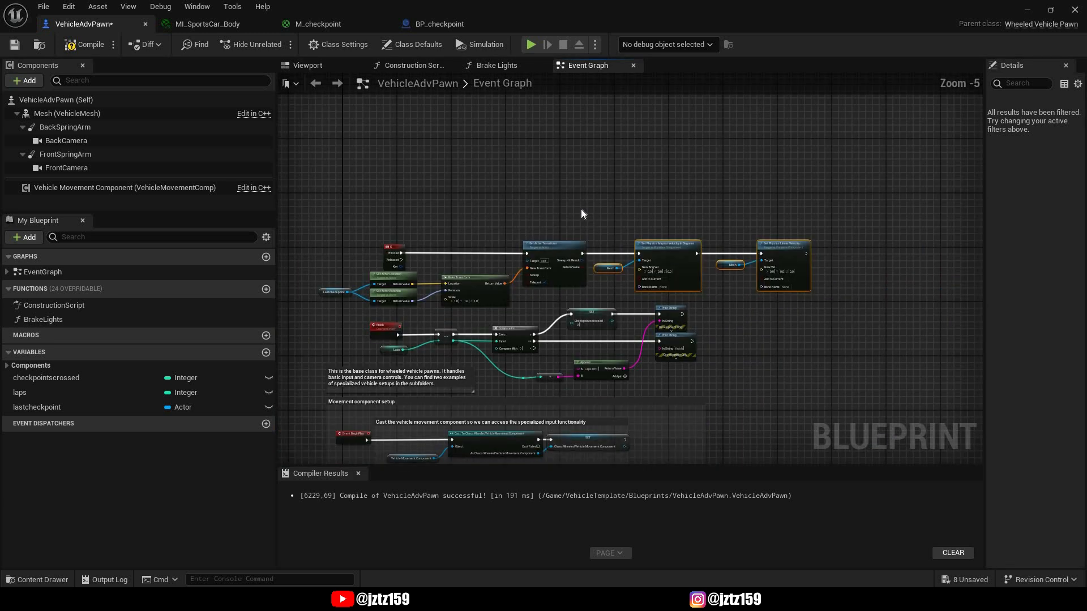
drag(581, 213, 615, 224)
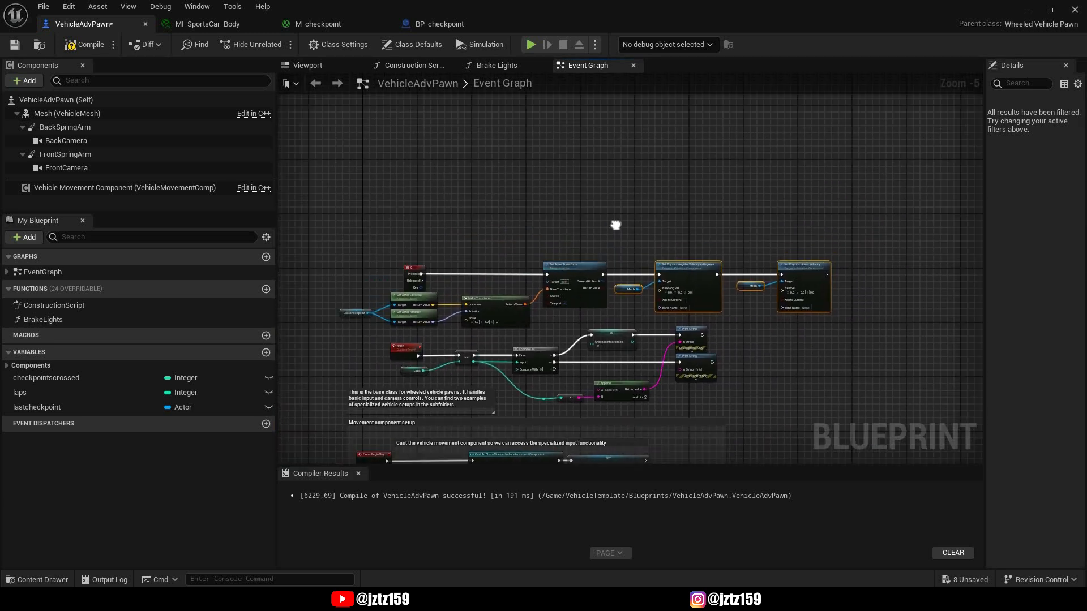
click(84, 44)
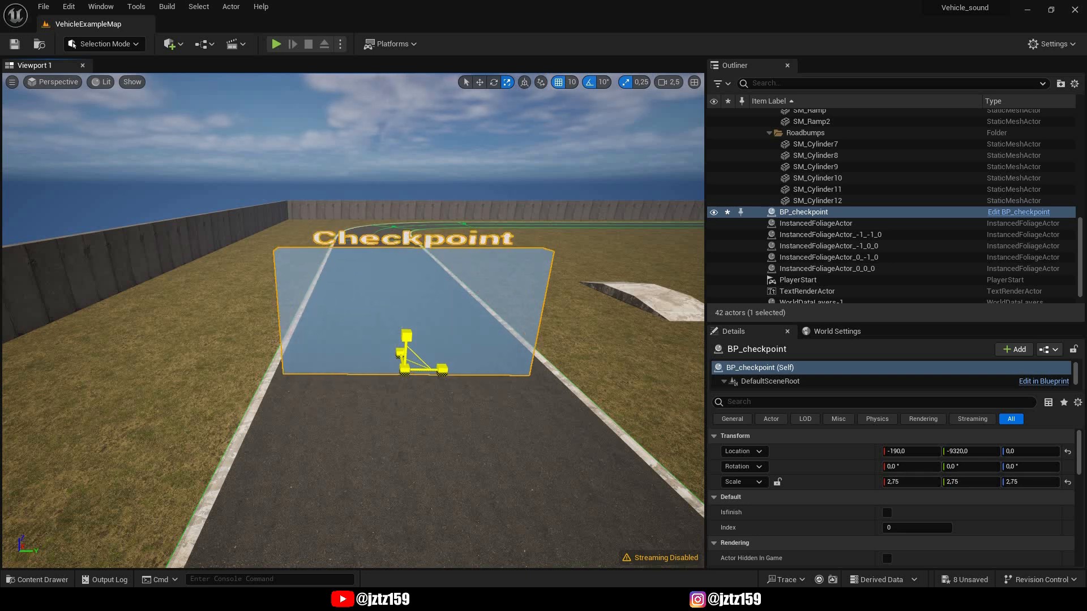
- Select the first checkpoint and checkpoint 5 along the track to adjust their indices
click(478, 82)
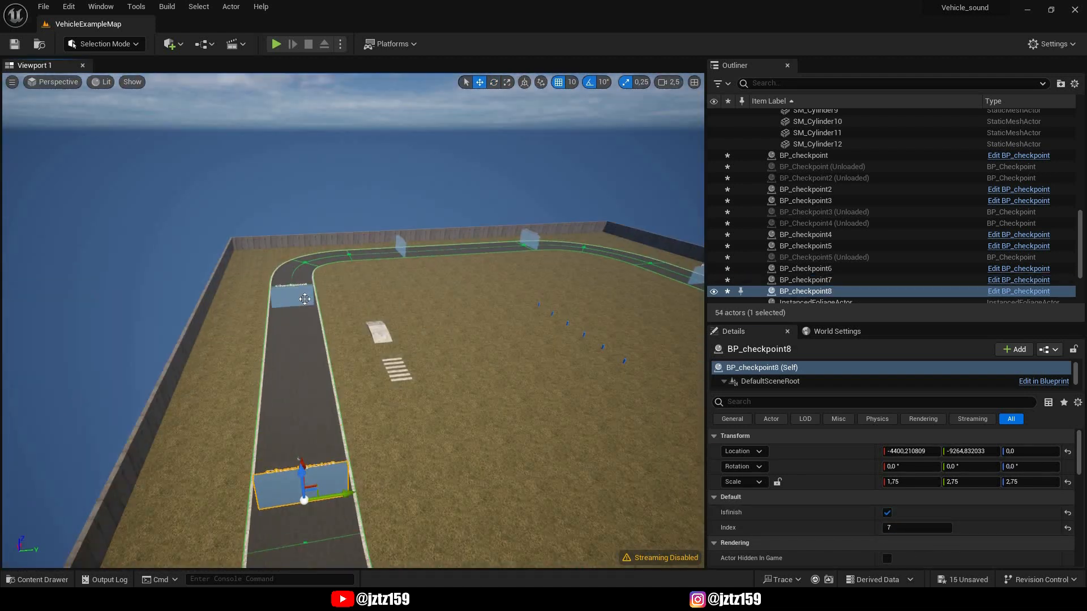
click(805, 245)
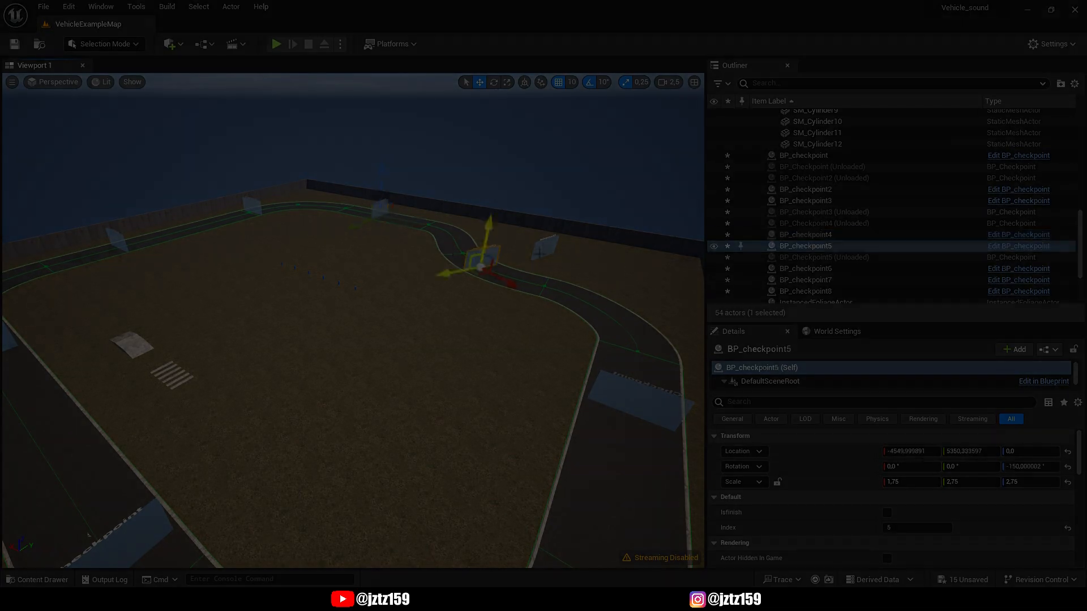
- Start a playtest and drive the car forward with W
click(277, 44)
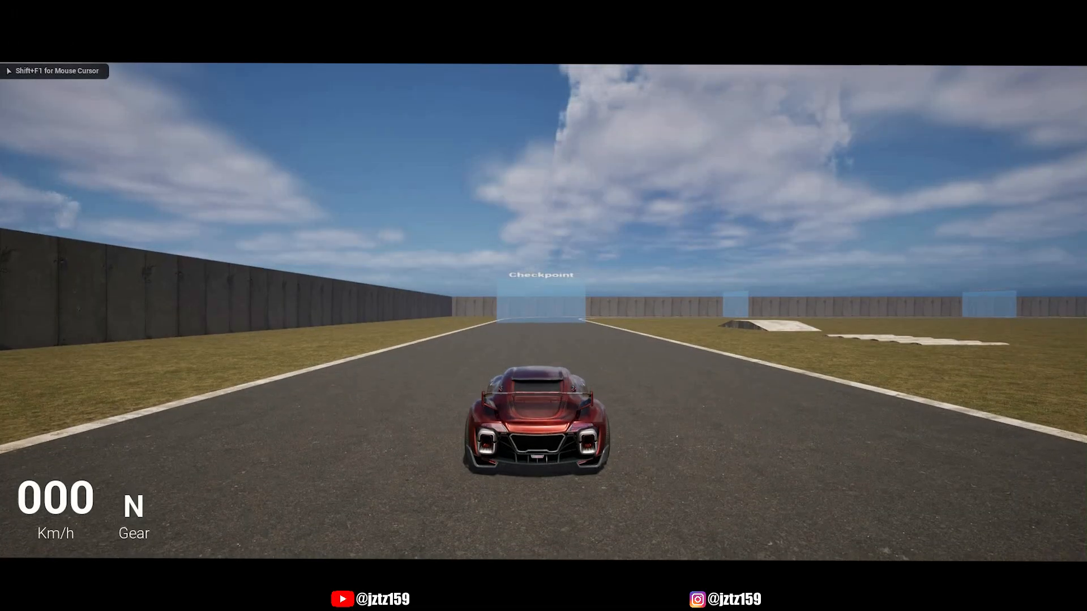
key(w)
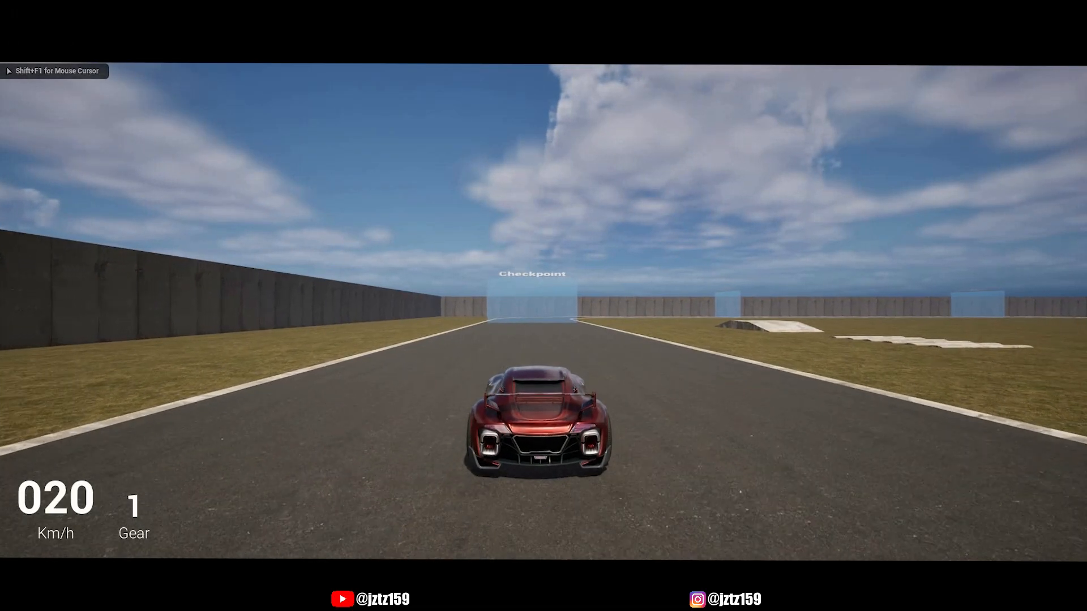